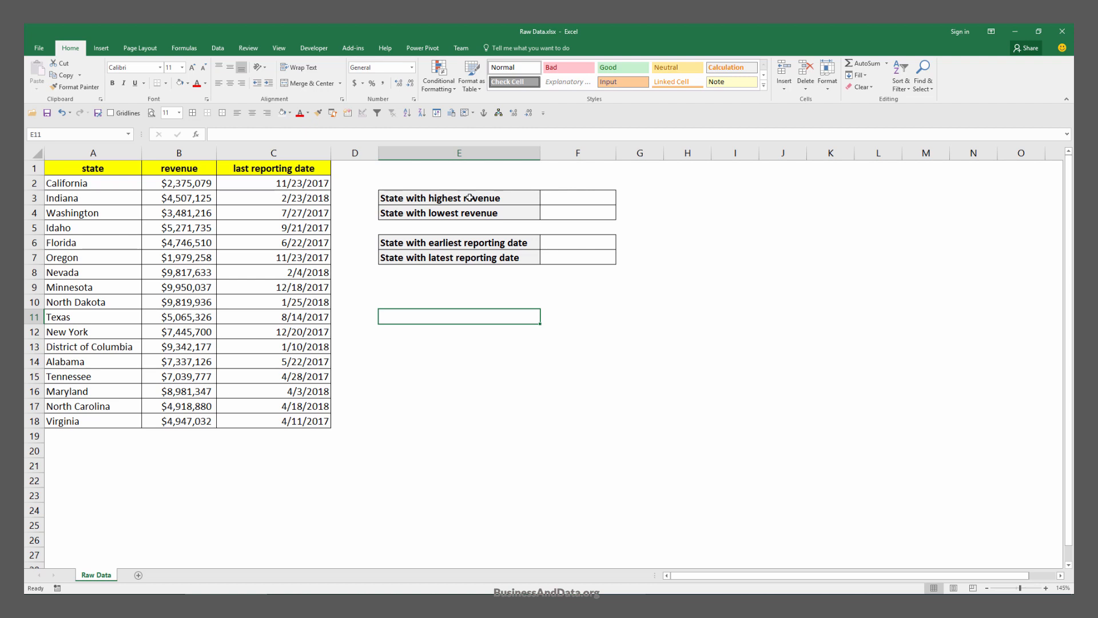
Enter =MAX($B$2:$B$18) in F3 to get the highest revenue $9,950,037, then review B2:B18.
left_click(458, 198)
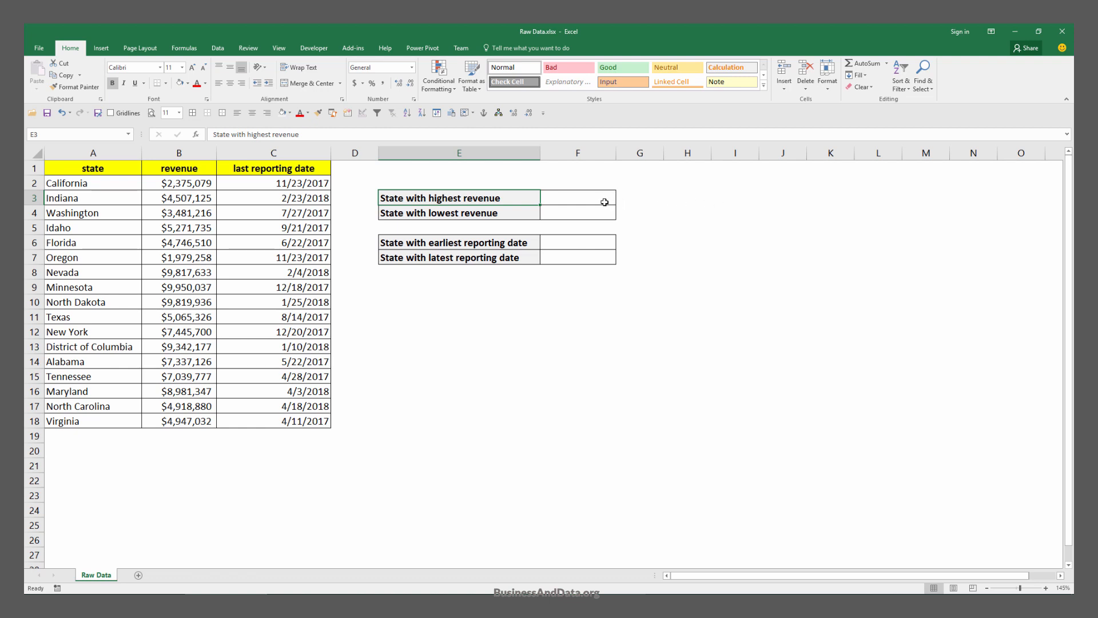
left_click(576, 197)
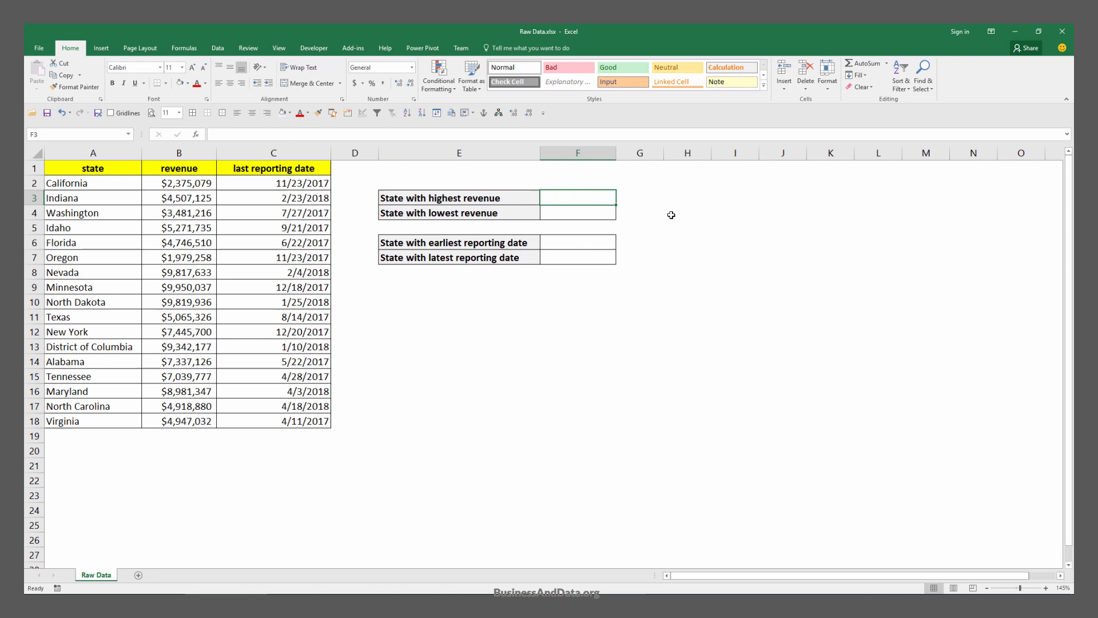
type("=")
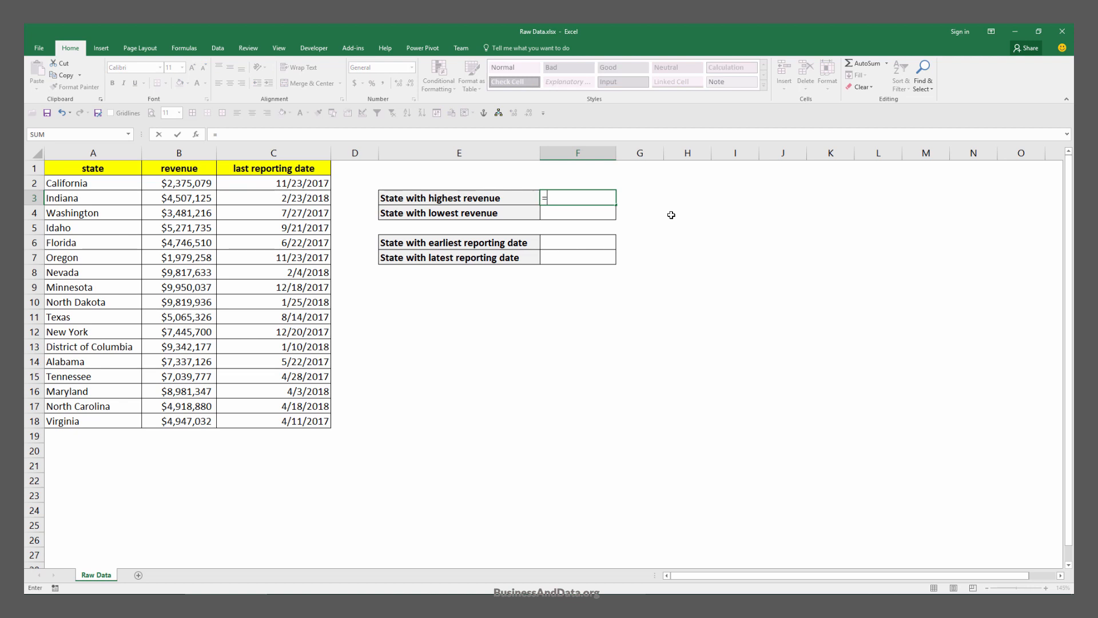
type("MAX(")
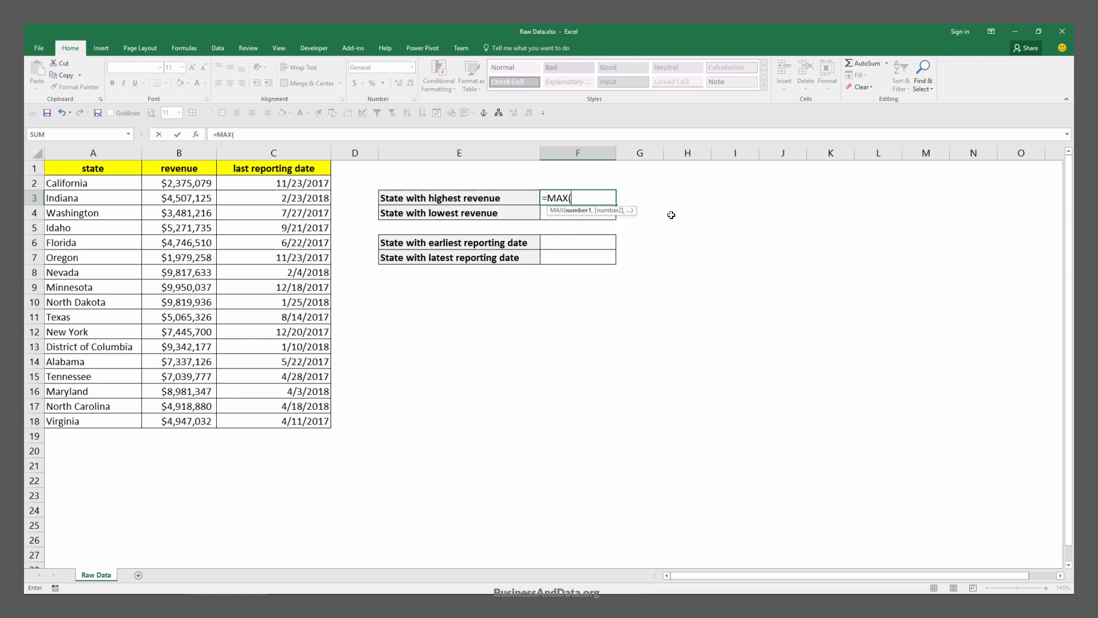
left_click(179, 184)
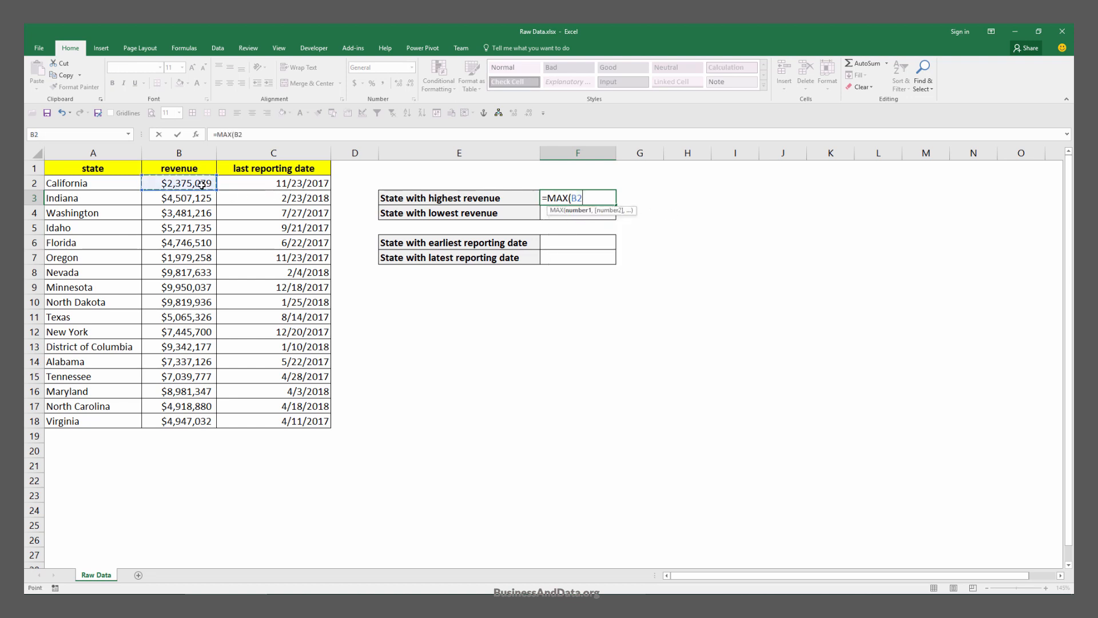
left_click_drag(178, 183, 178, 420)
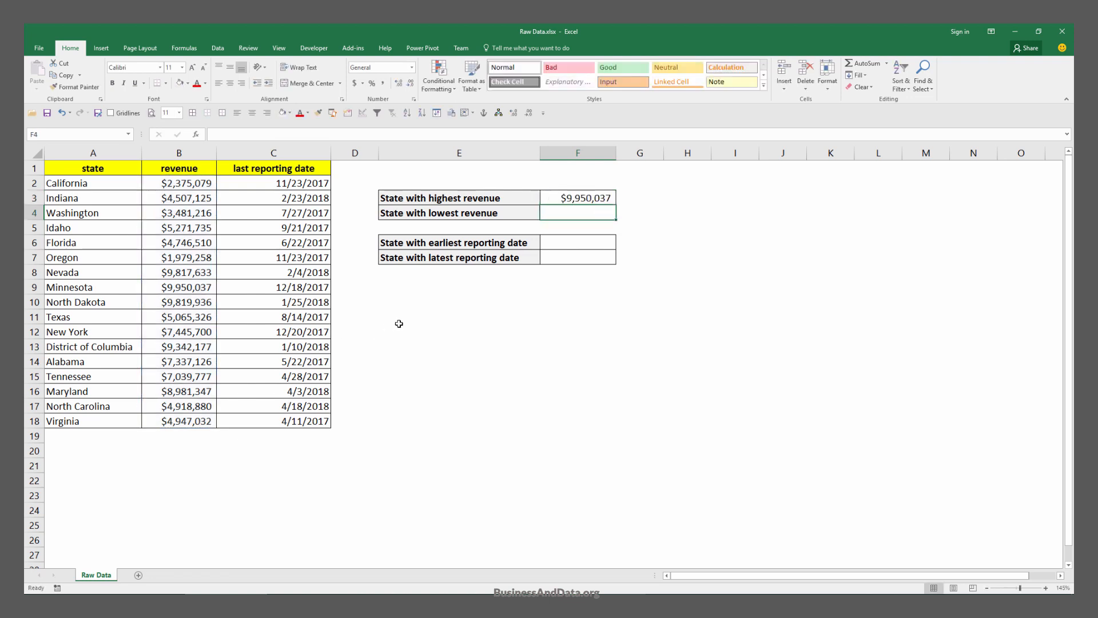
left_click(577, 197)
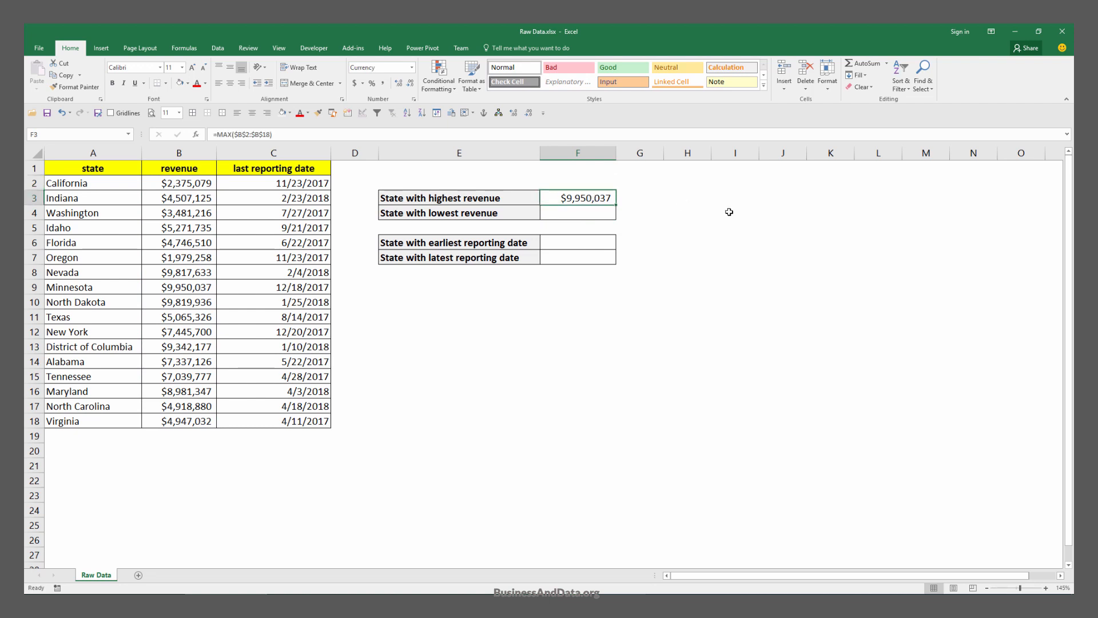
mouse_move(736, 202)
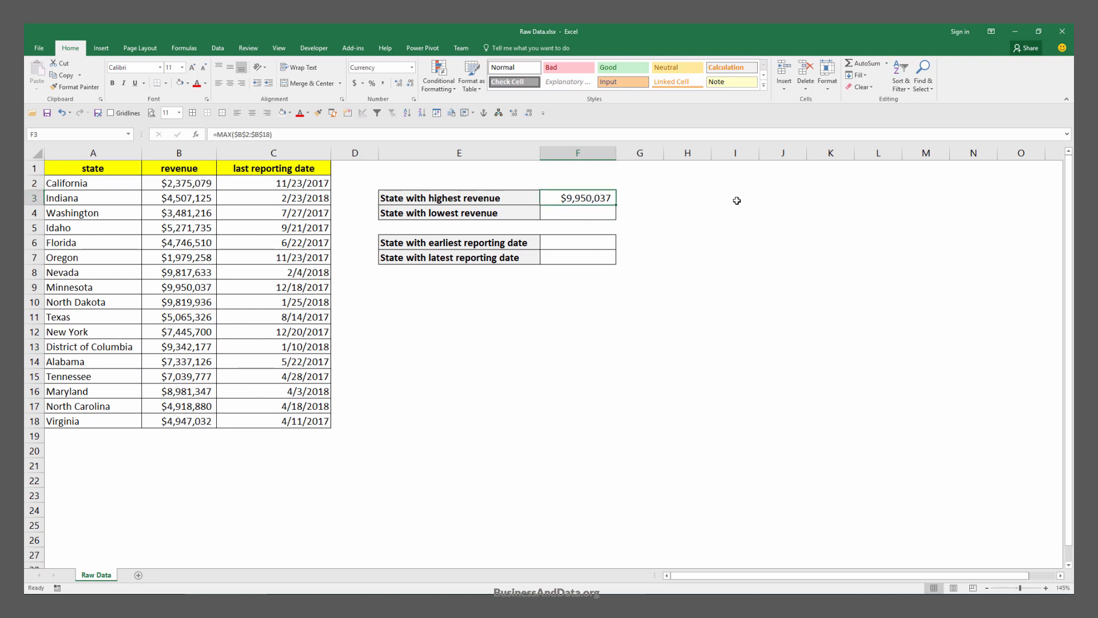
left_click_drag(179, 183, 179, 405)
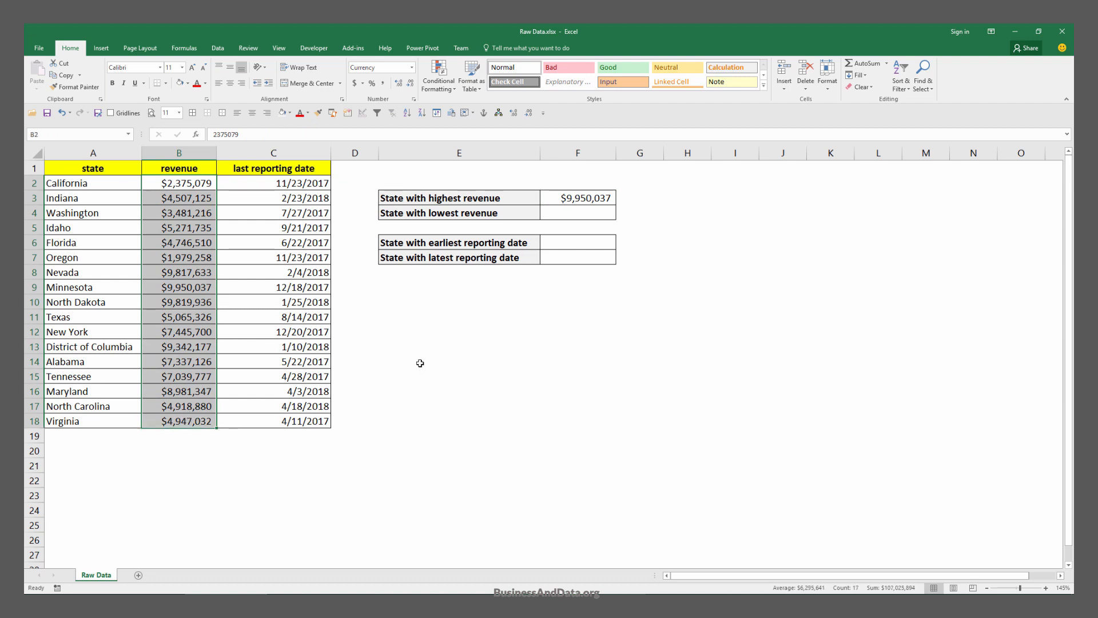
Change F3 to =MATCH(MAX($B$2:$B$18),$B$2:$B$18,0), returning position 8.
left_click(576, 198)
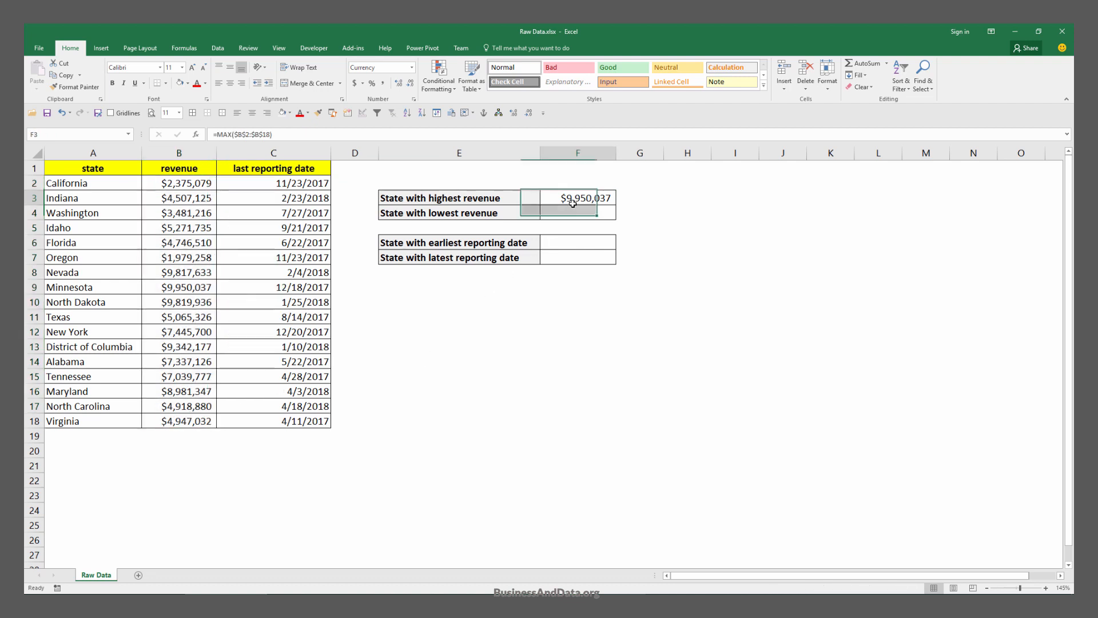
double_click(583, 198)
type("MATCH(")
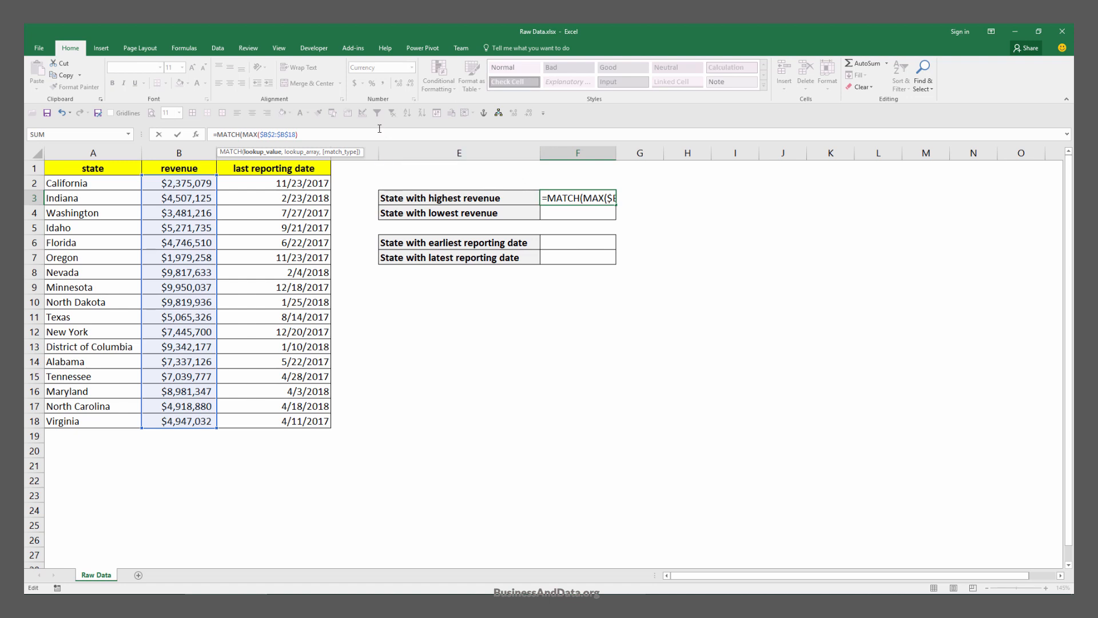
type(",B2:B4")
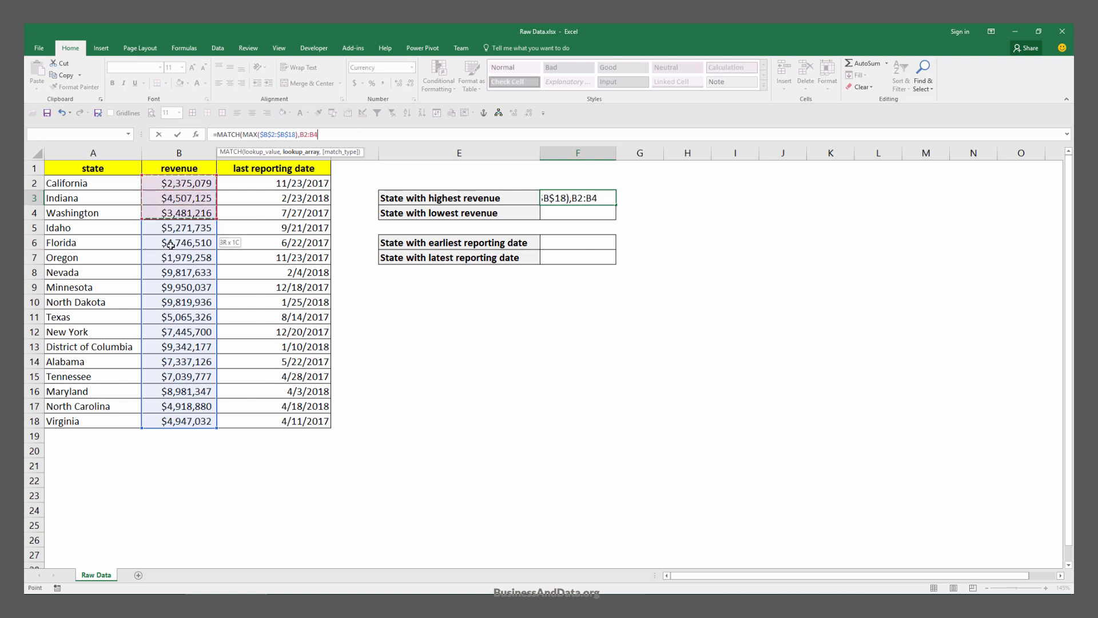
left_click_drag(179, 198, 179, 420)
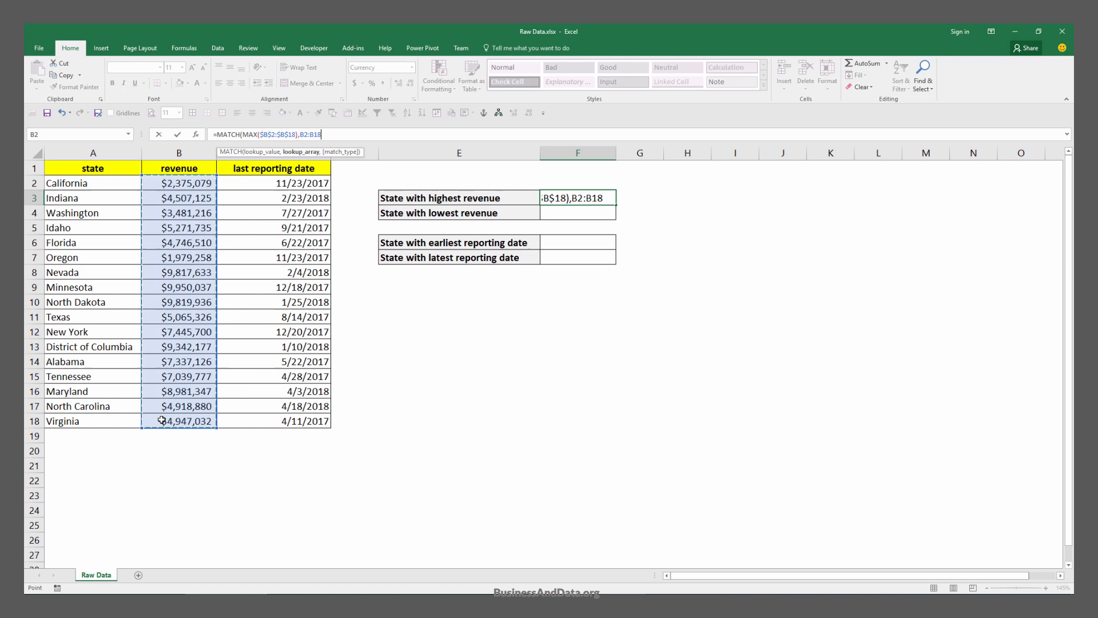
mouse_move(236, 391)
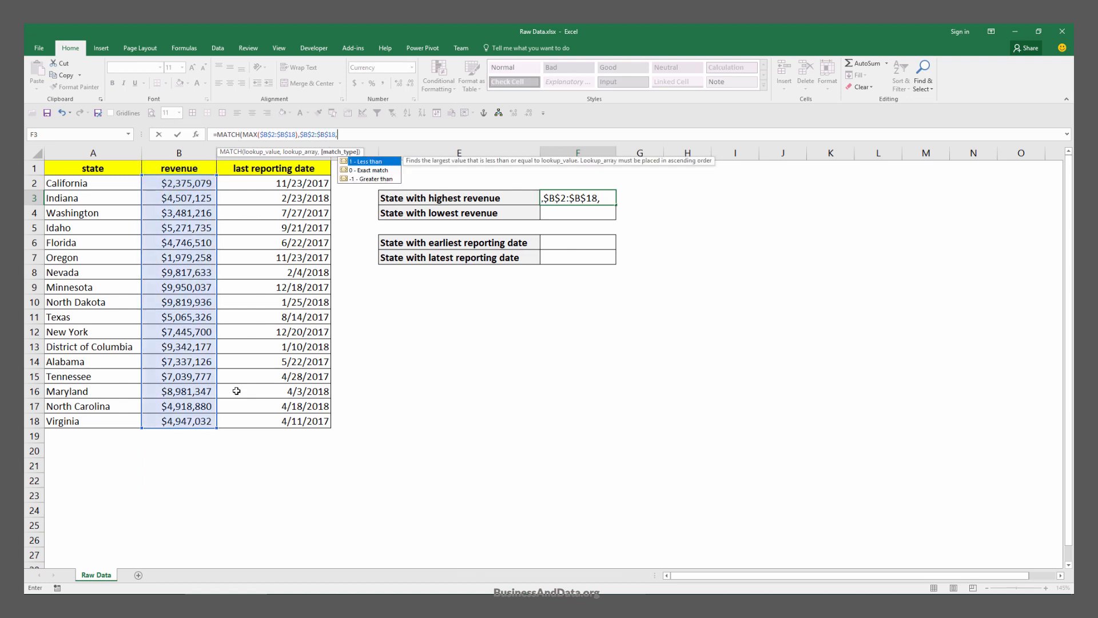
type("0")
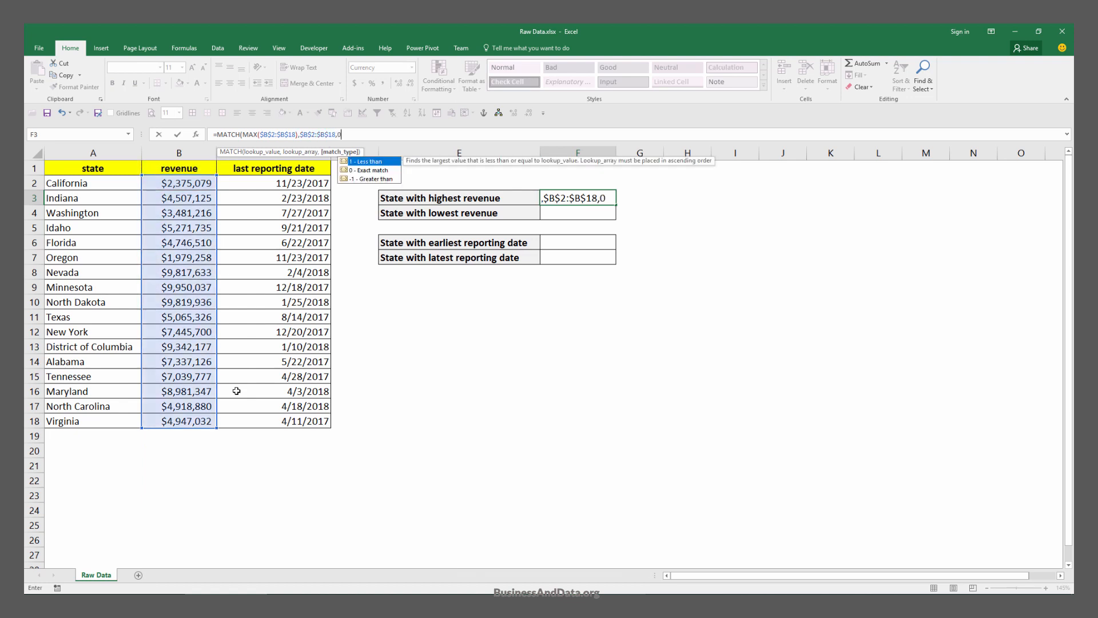
type(")")
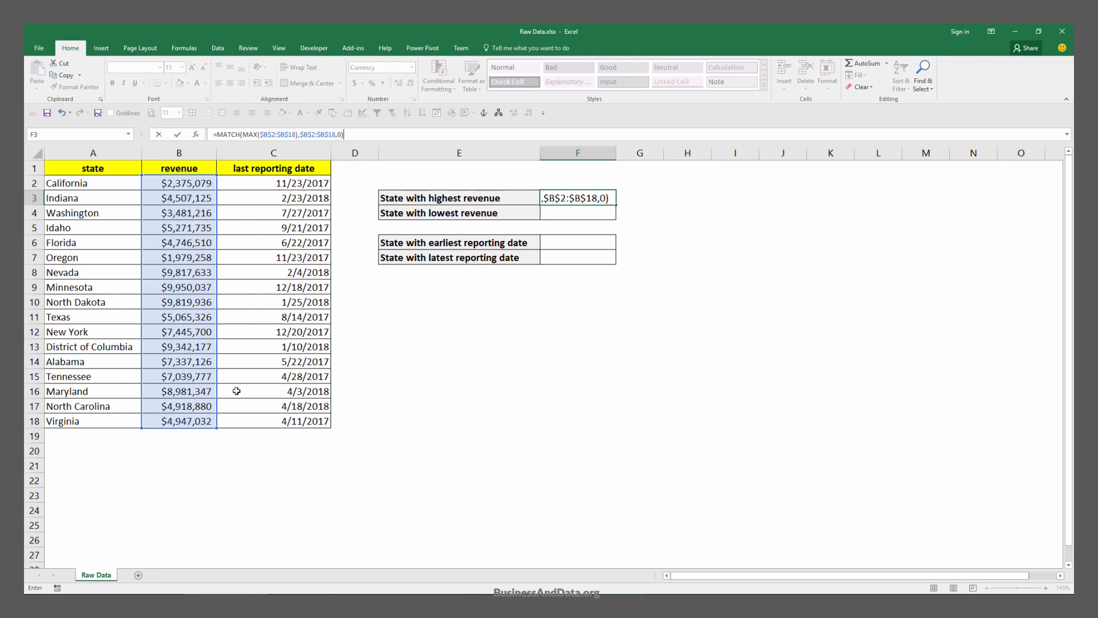
key("enter")
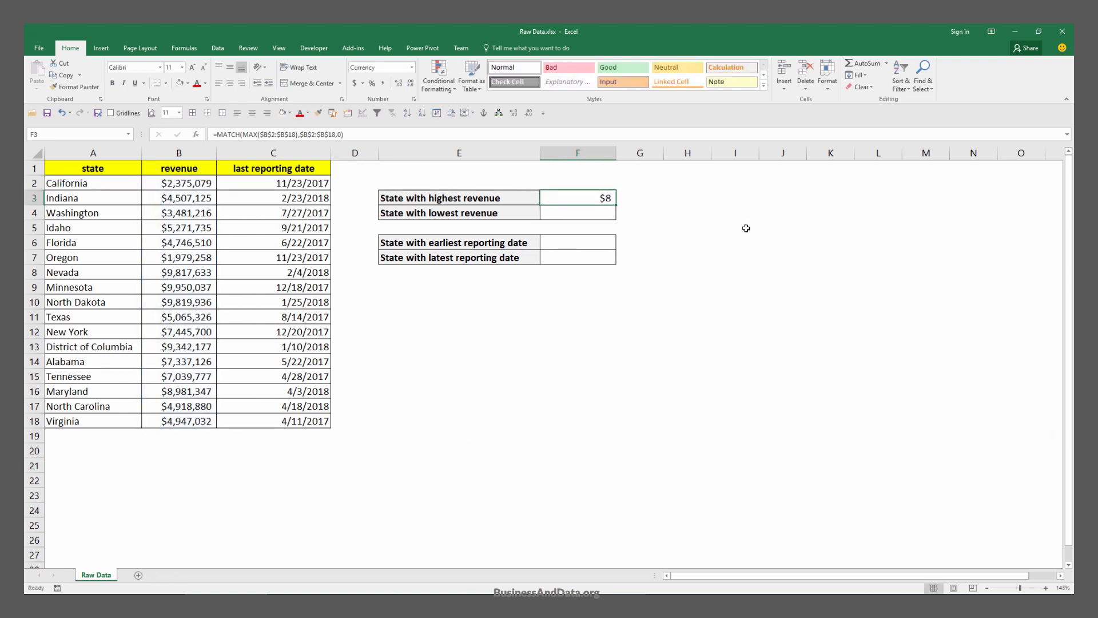
left_click(179, 183)
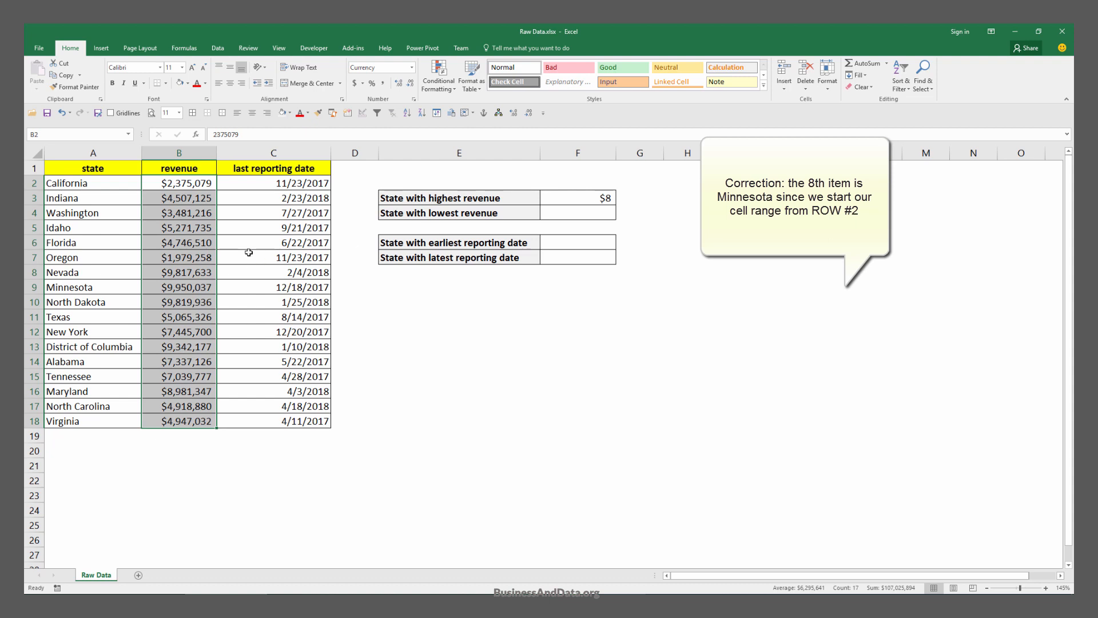
left_click(179, 273)
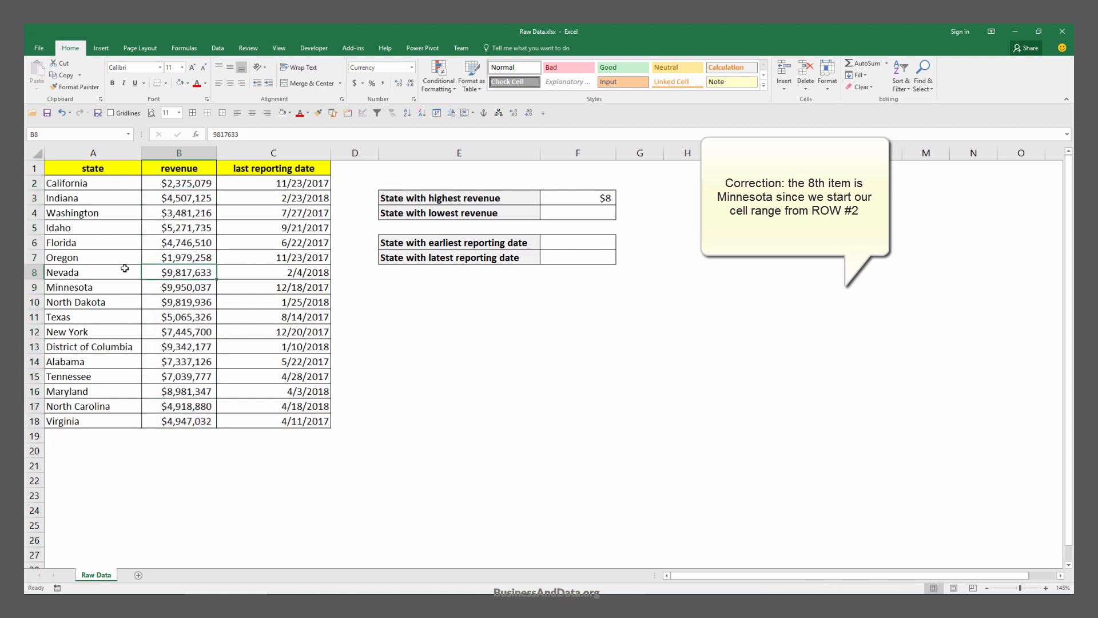
left_click(577, 196)
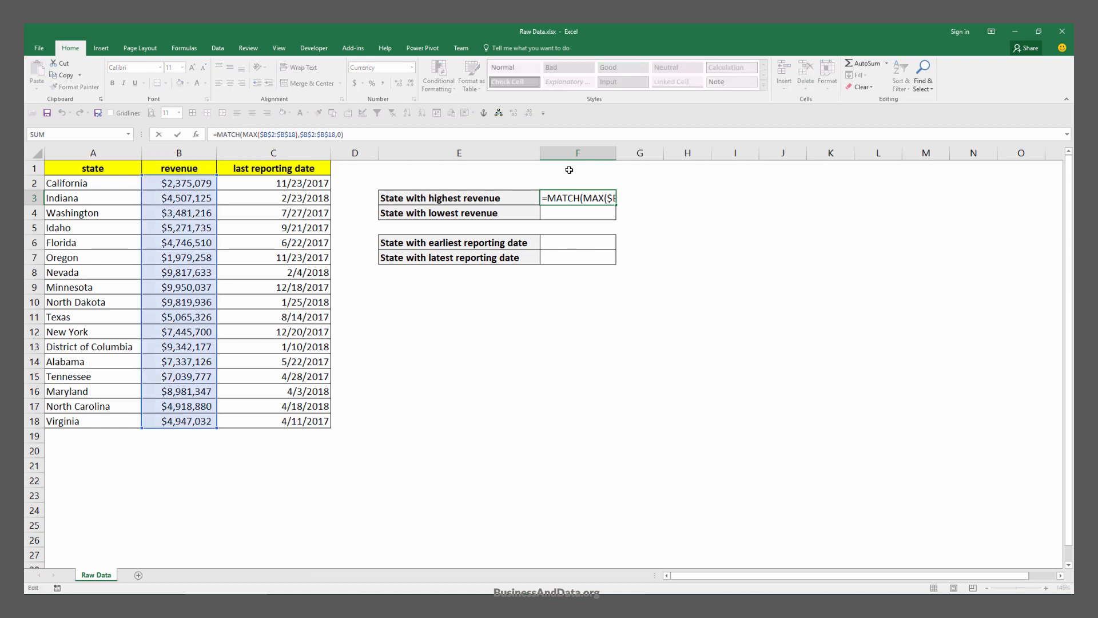
Wrap the F3 MATCH in INDEX($A$2:$A$18,…) so it returns Minnesota.
type("INDEX(")
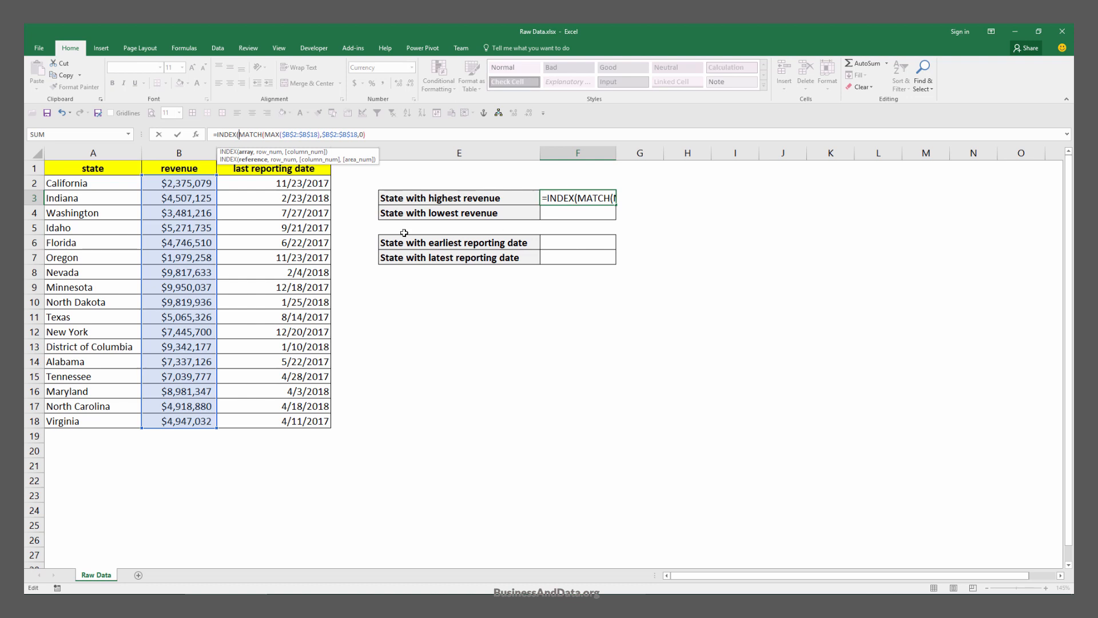
left_click(93, 183)
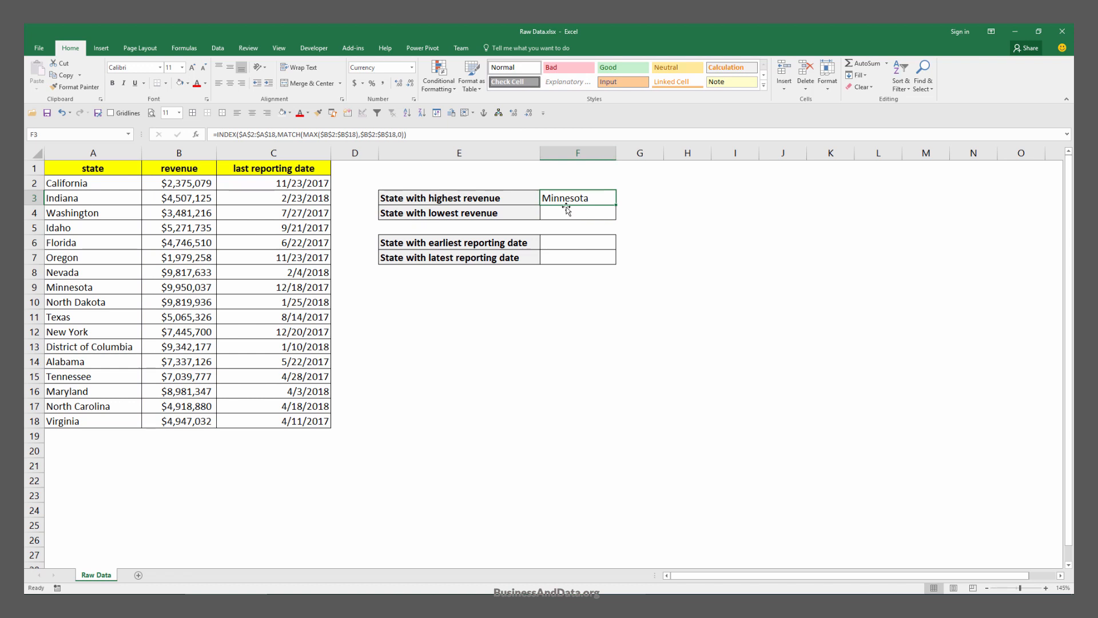
mouse_move(574, 208)
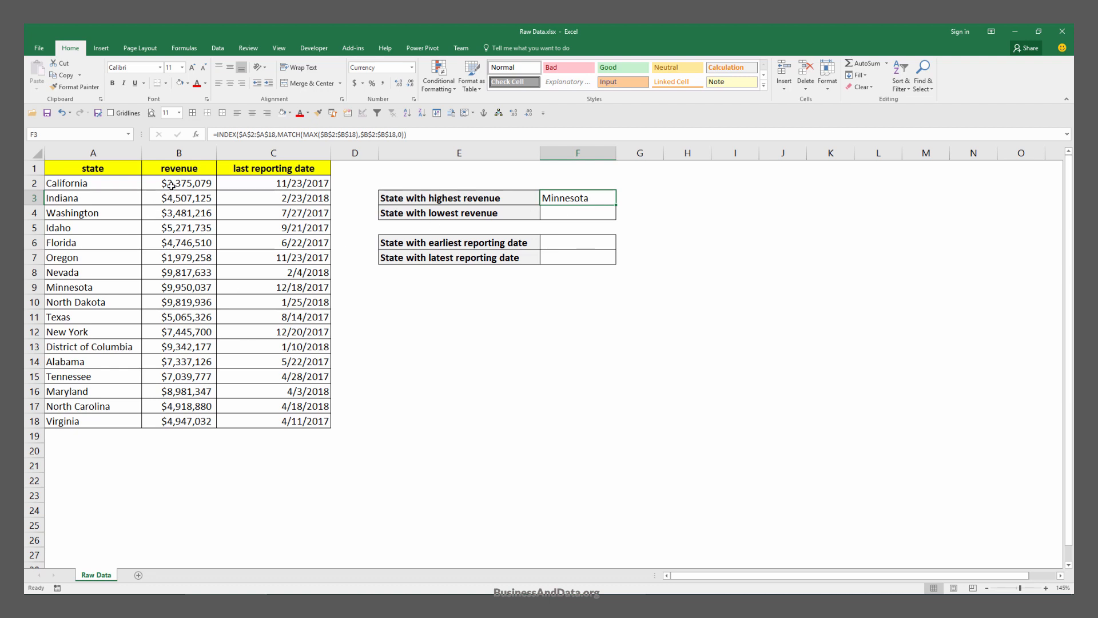
Sort the table by revenue largest to smallest, putting Minnesota on top, and return to F3.
left_click(178, 183)
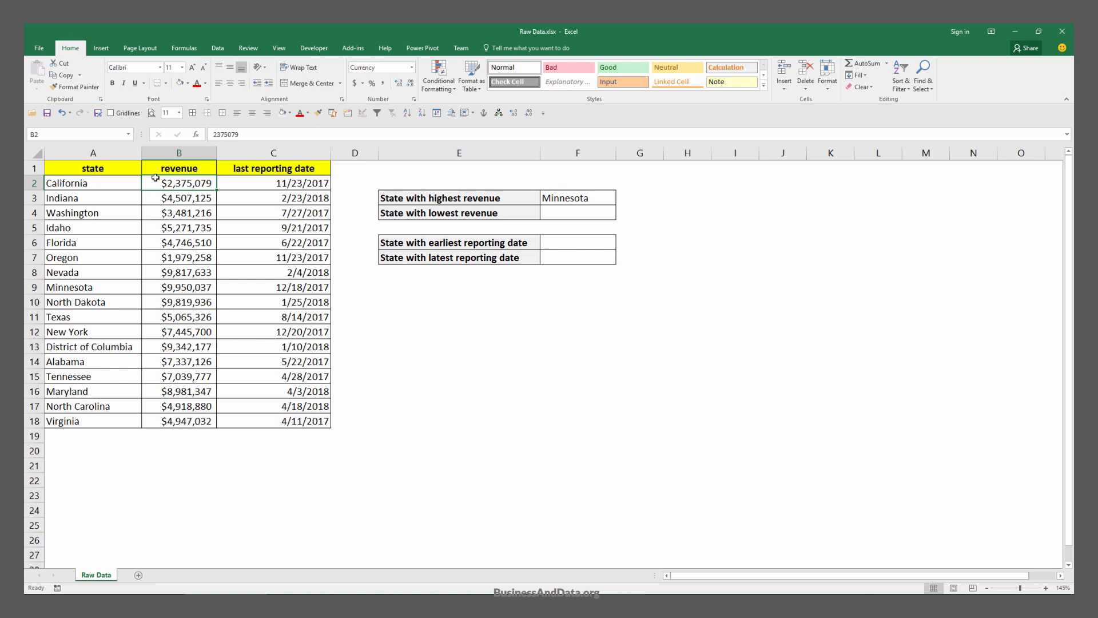
mouse_move(387, 111)
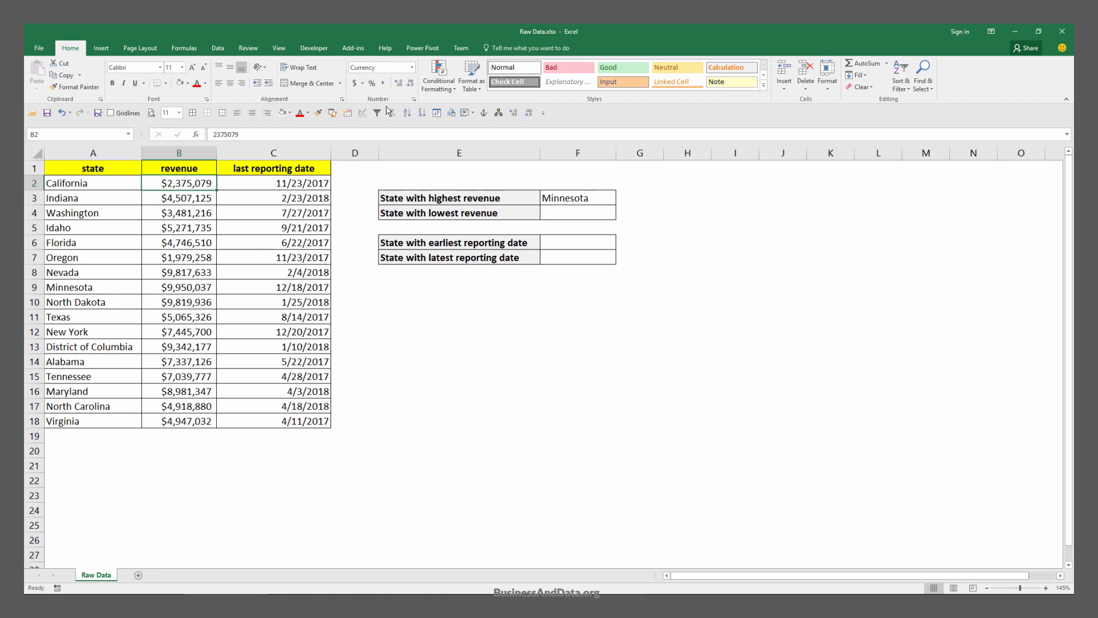
left_click(218, 48)
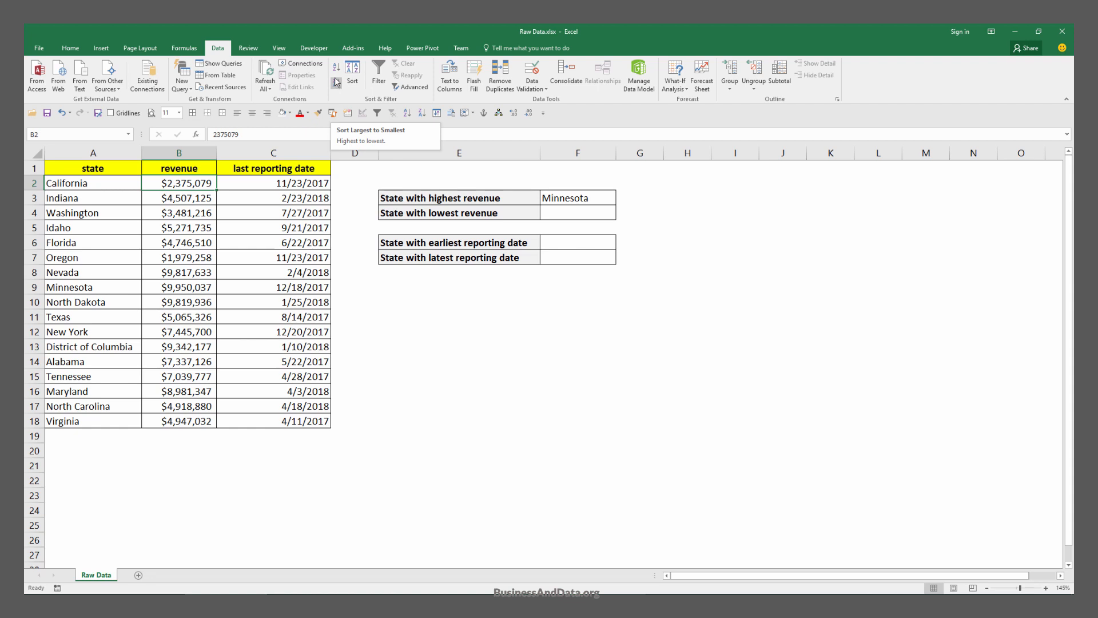
mouse_move(338, 83)
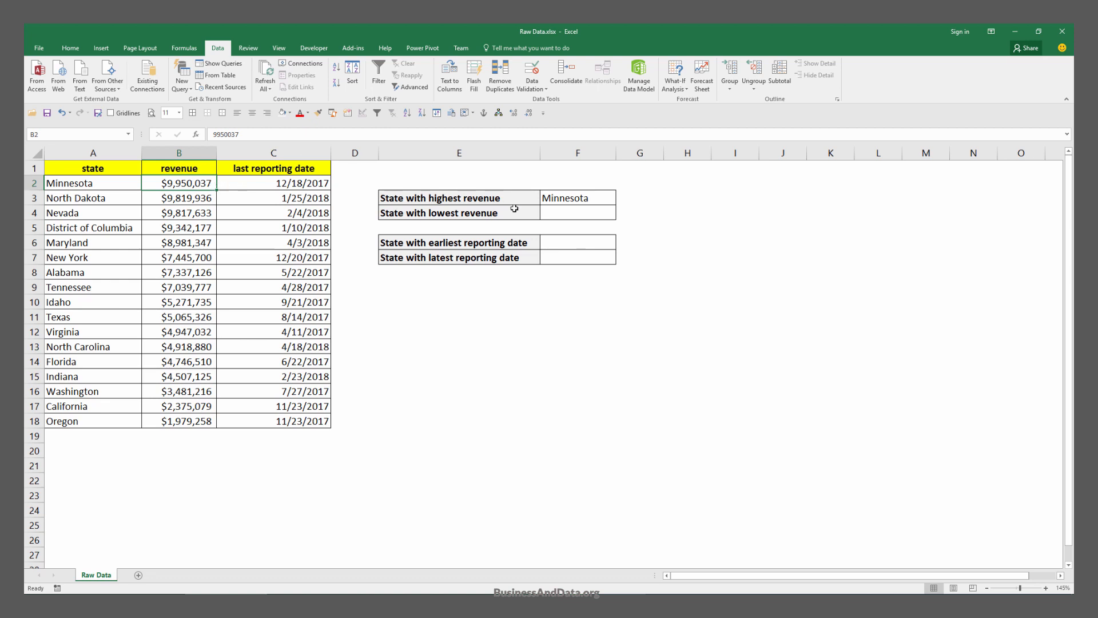
left_click(577, 197)
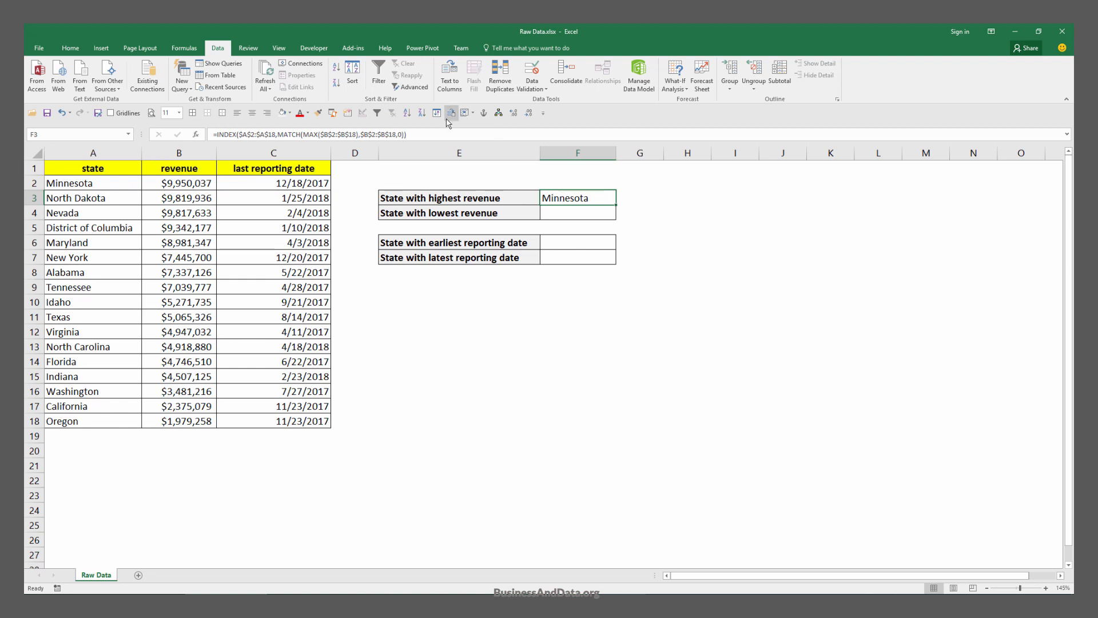
Replace MAX with MIN in the copied F4 formula so it shows Oregon, lowest revenue.
double_click(577, 198)
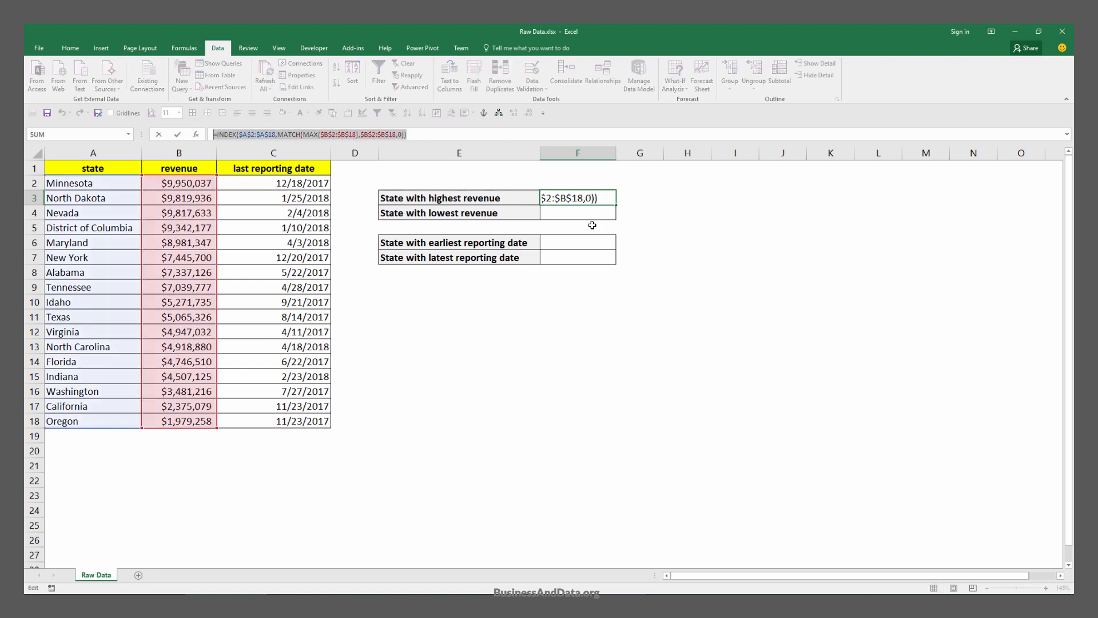
key("enter")
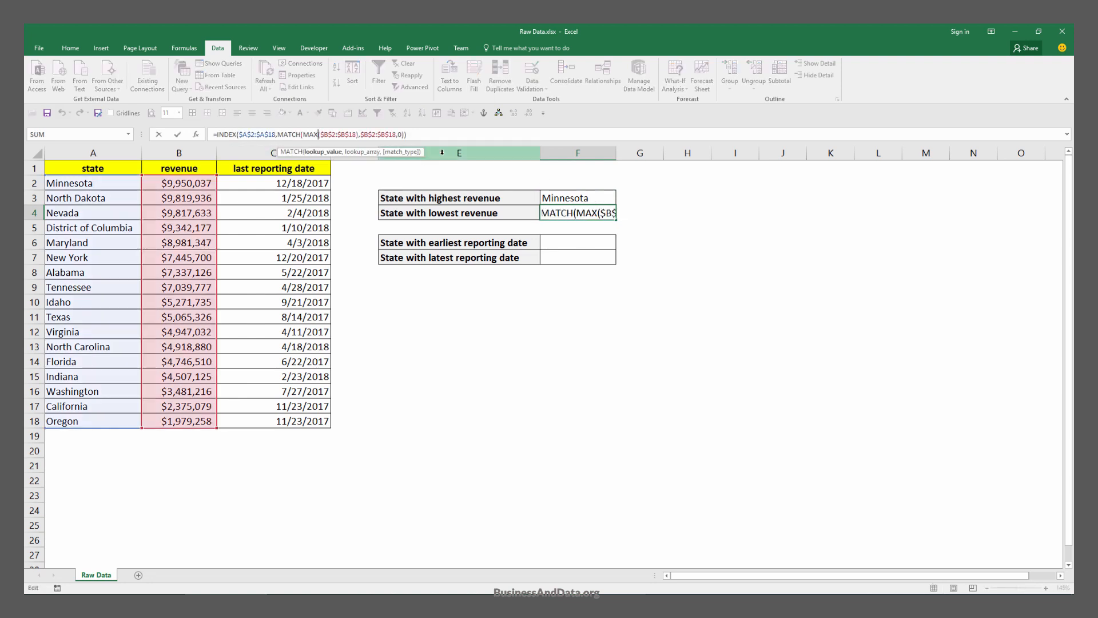
type("Min(")
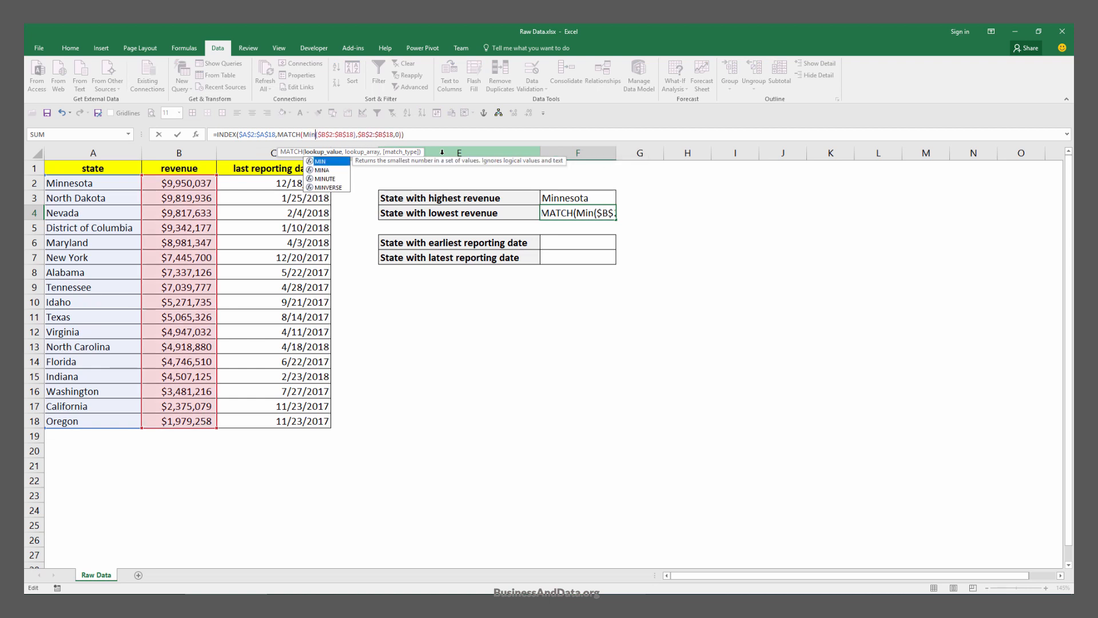
key("enter")
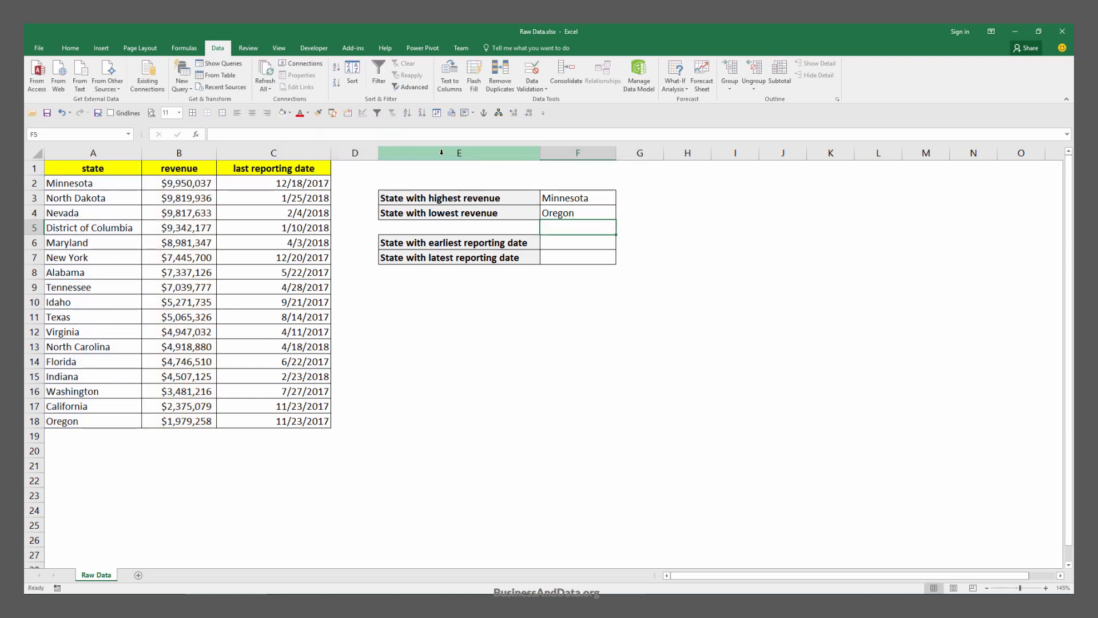
left_click(577, 213)
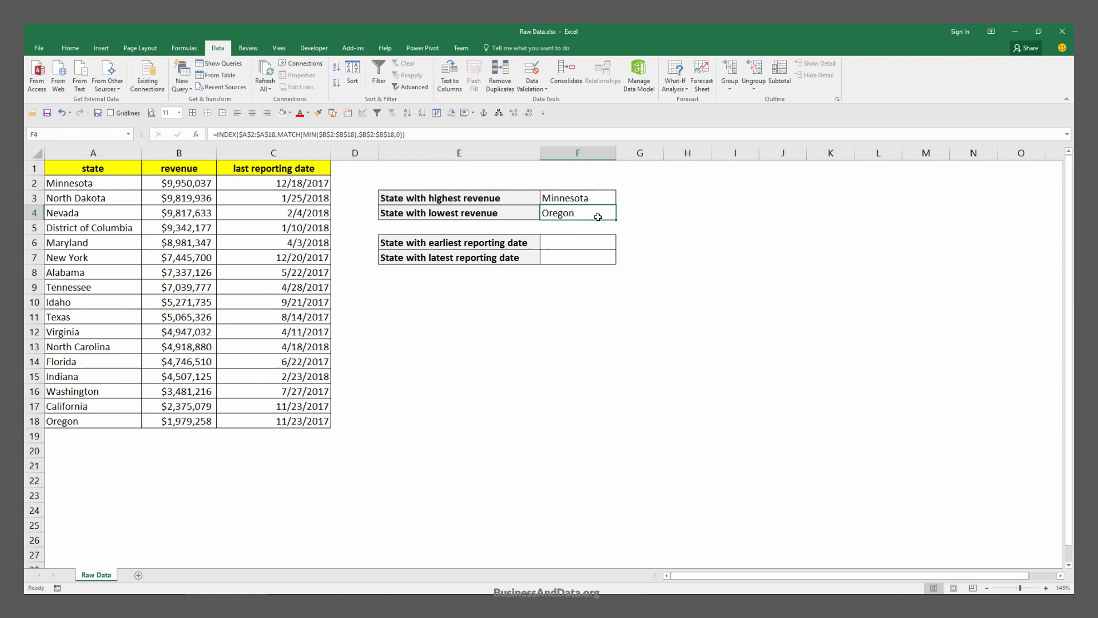
mouse_move(159, 426)
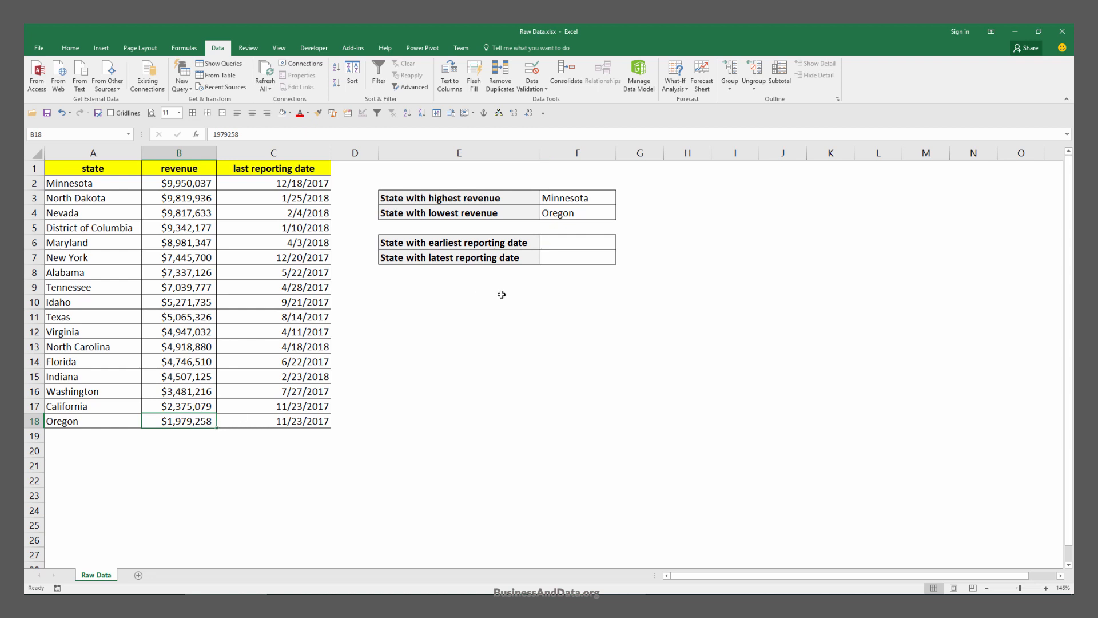
left_click(578, 198)
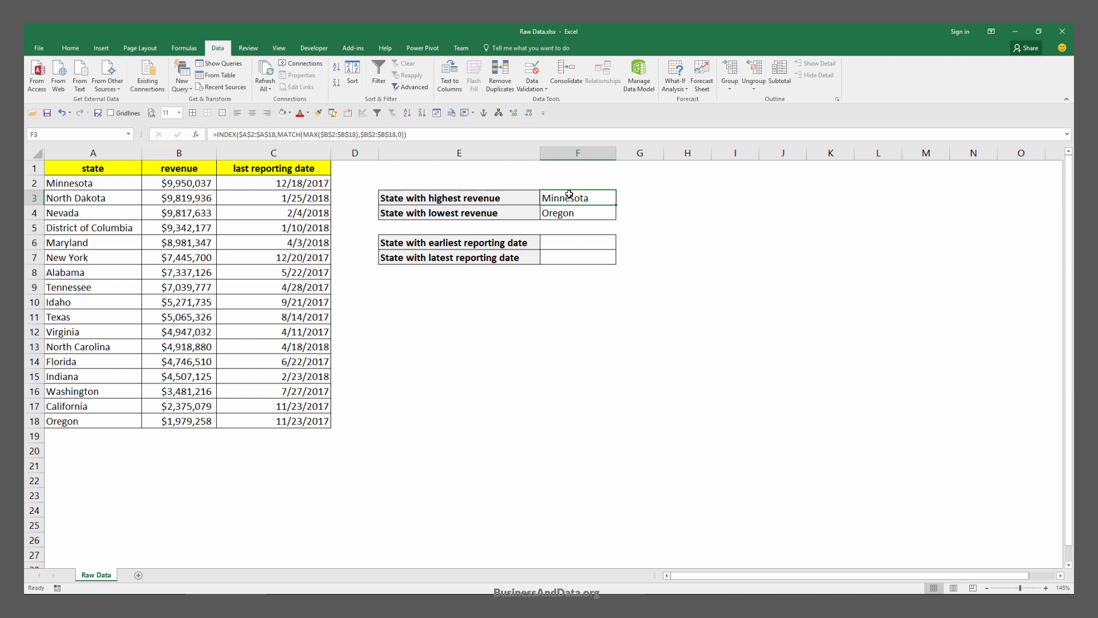
left_click(576, 242)
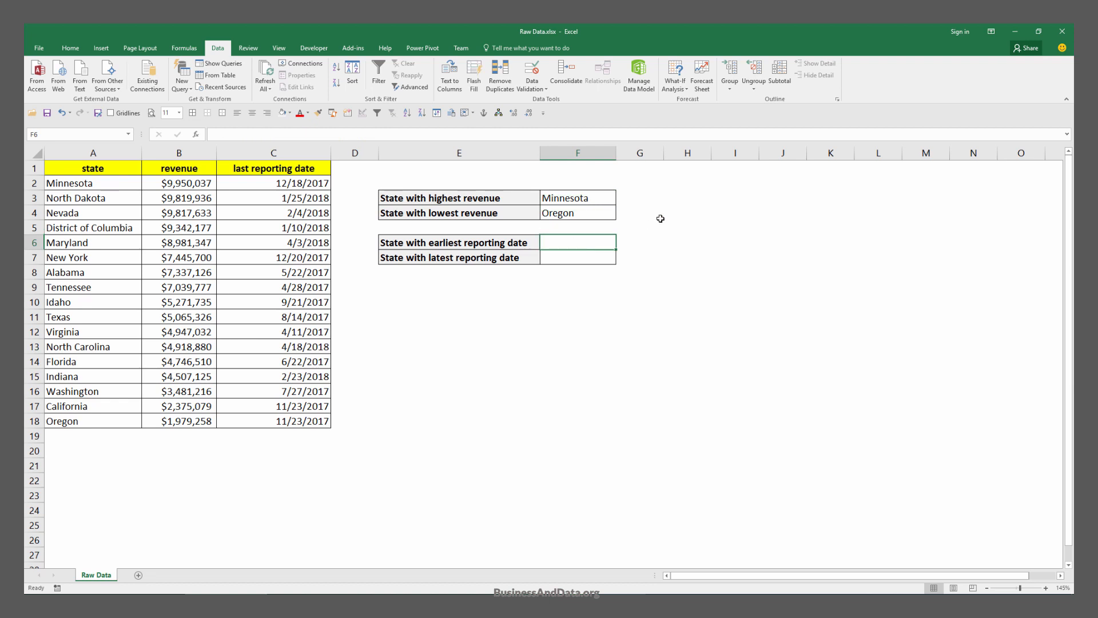
Build =MATCH(MIN($C$2:$C$18),$C$2:$C$18,0) in F6 on the reporting dates.
type("=")
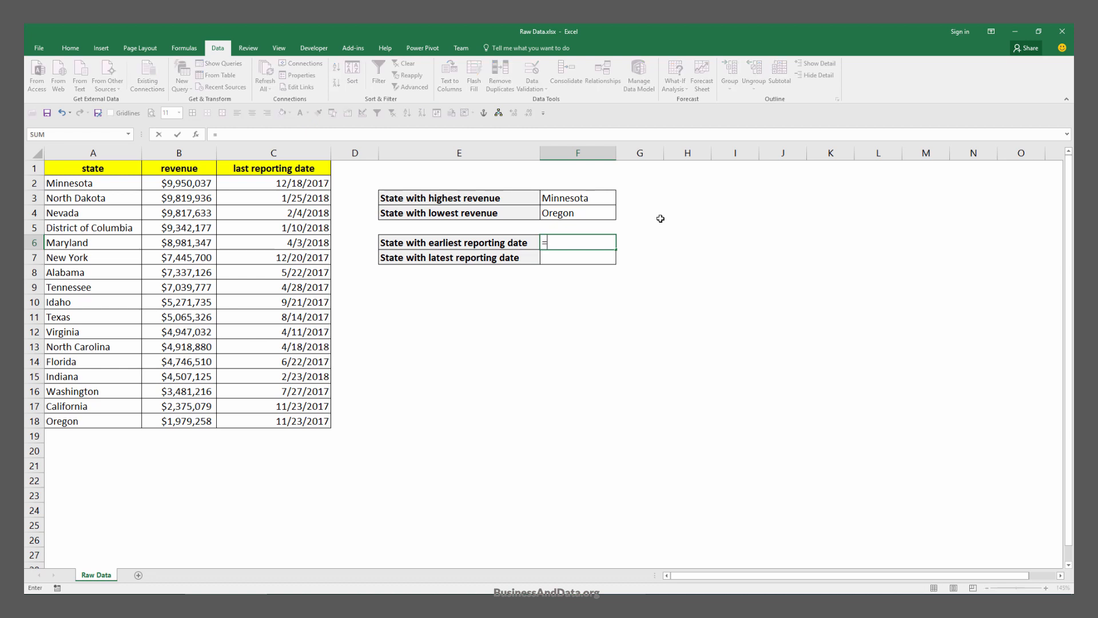
type("MIN(")
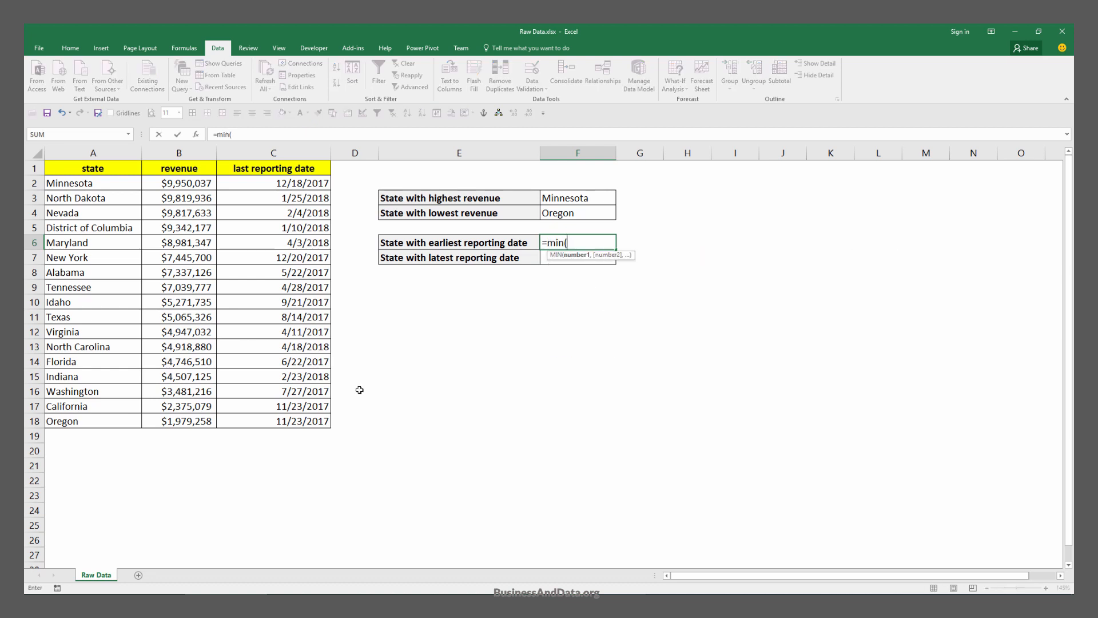
left_click_drag(273, 183, 273, 420)
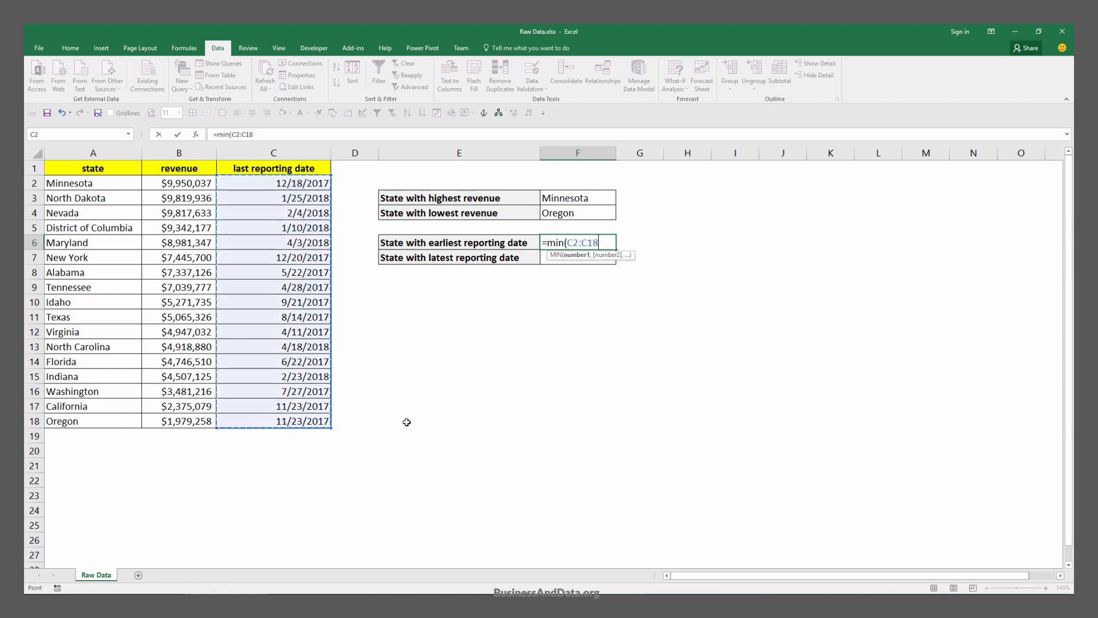
key("f4")
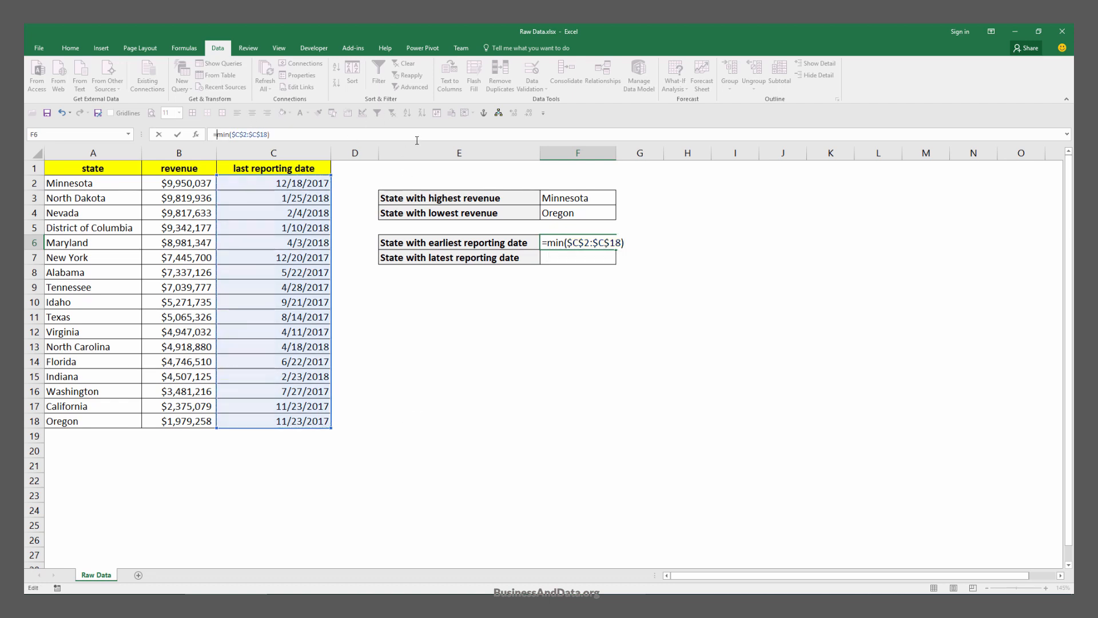
type("MATCH(")
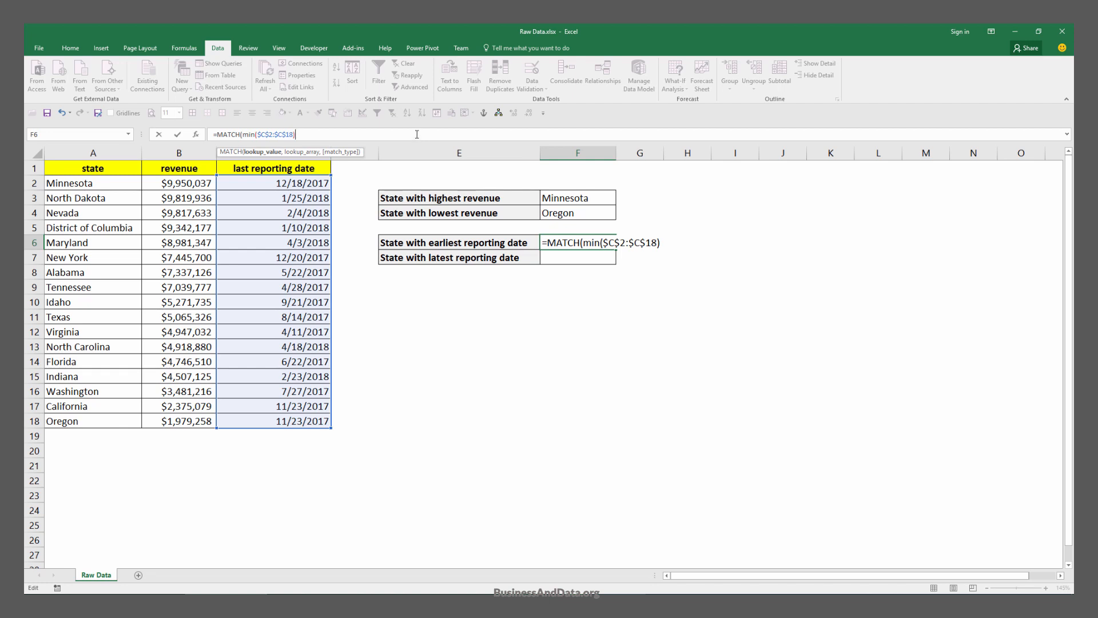
type(",")
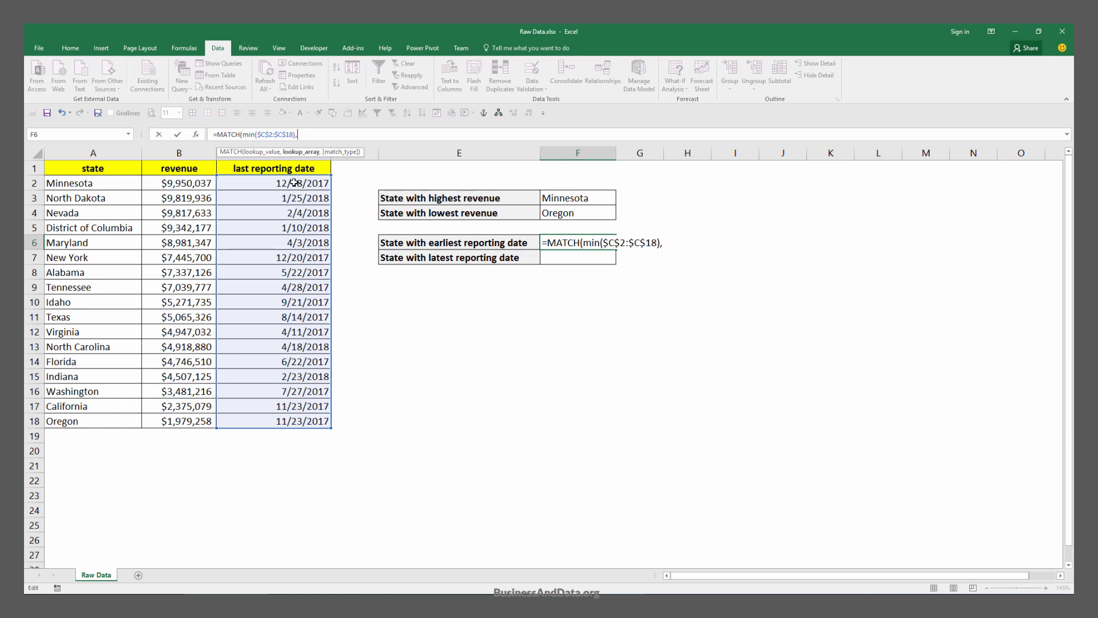
left_click_drag(293, 183, 300, 332)
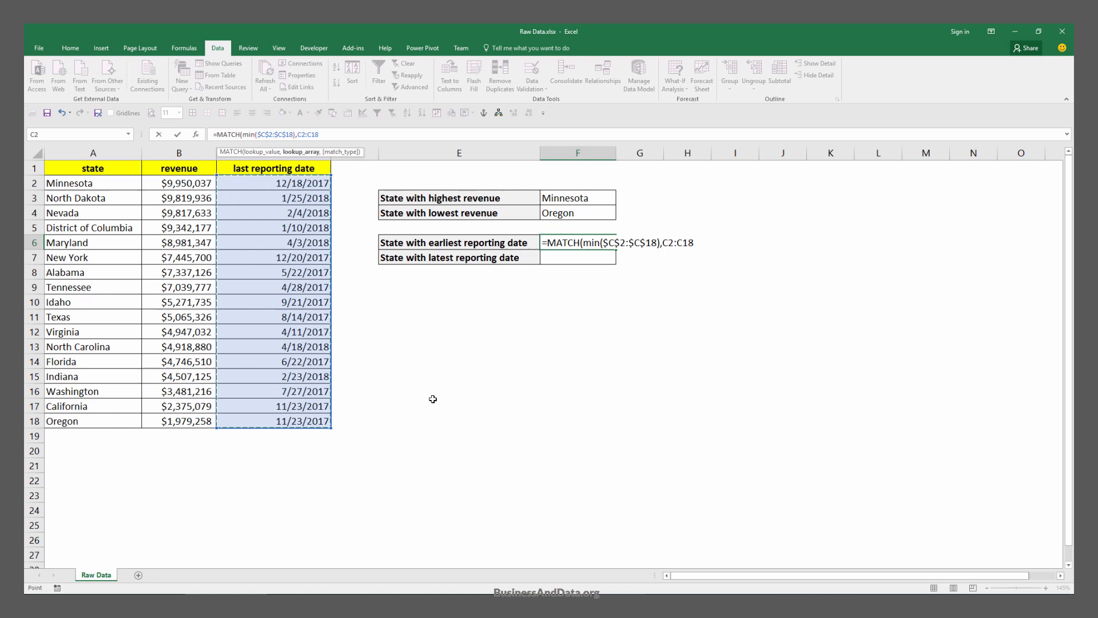
type("$C$2:$C$18")
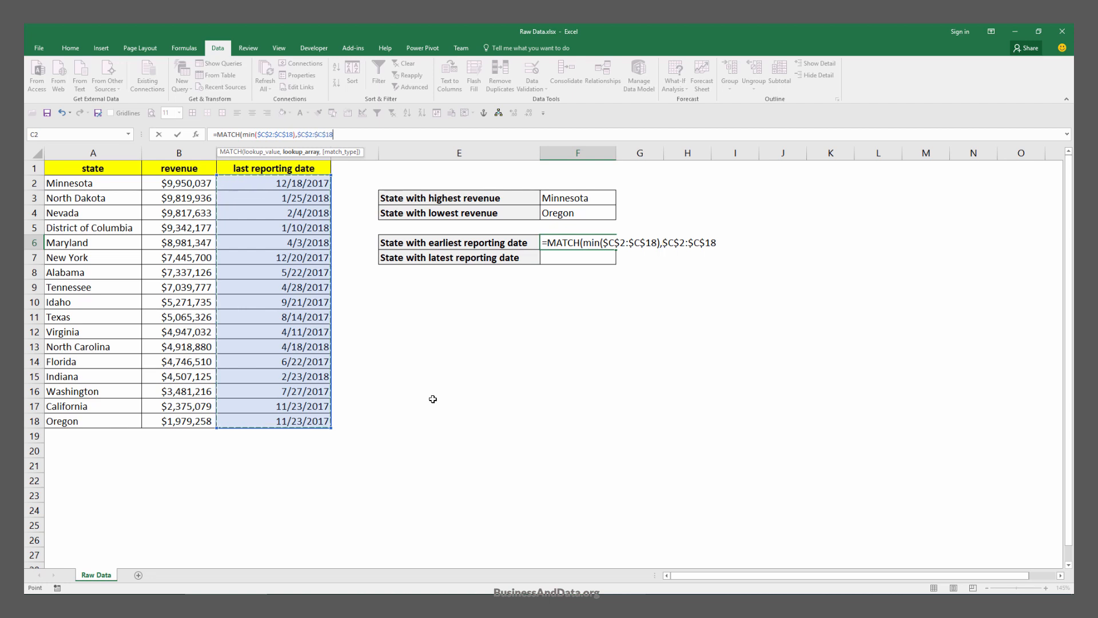
type(",")
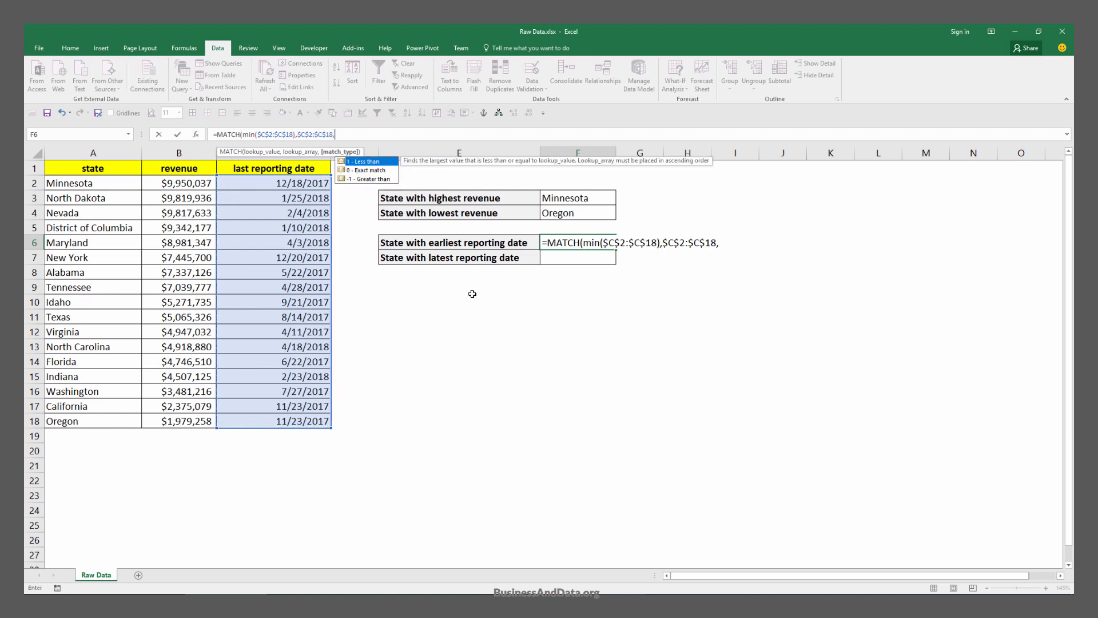
type("0)")
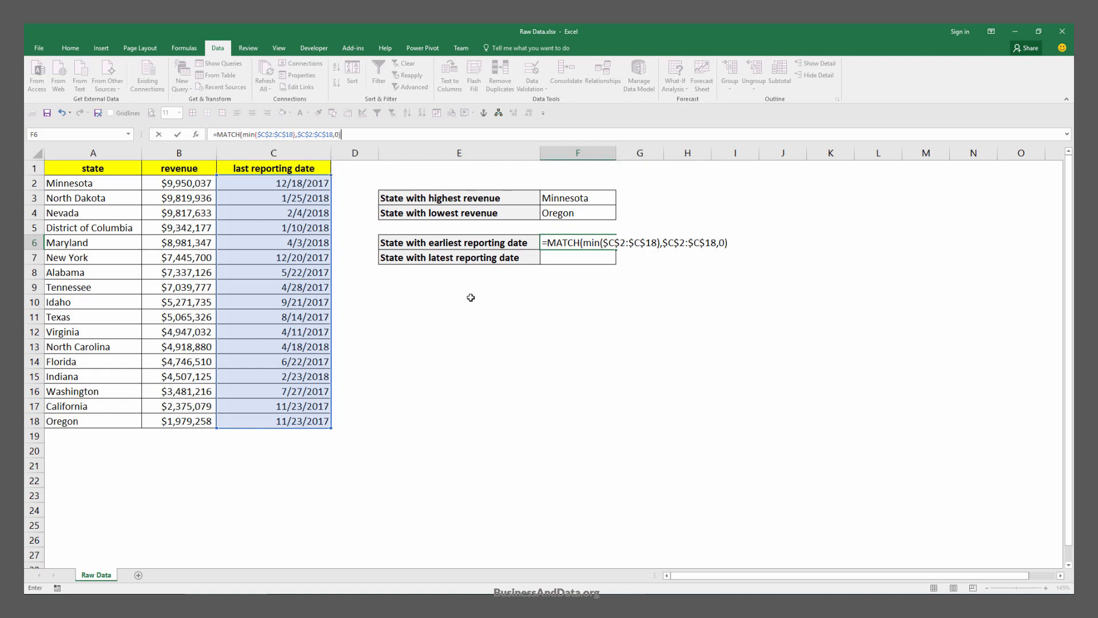
Wrap the F6 formula in INDEX of the state names so it returns Virginia, earliest date.
left_click(306, 134)
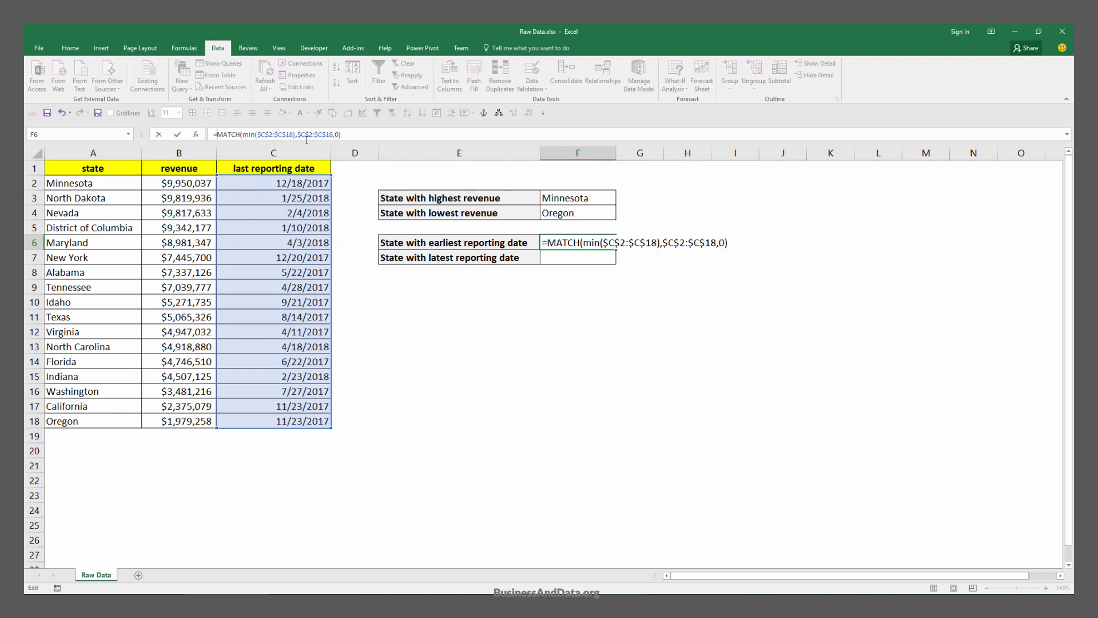
type("INDEX(")
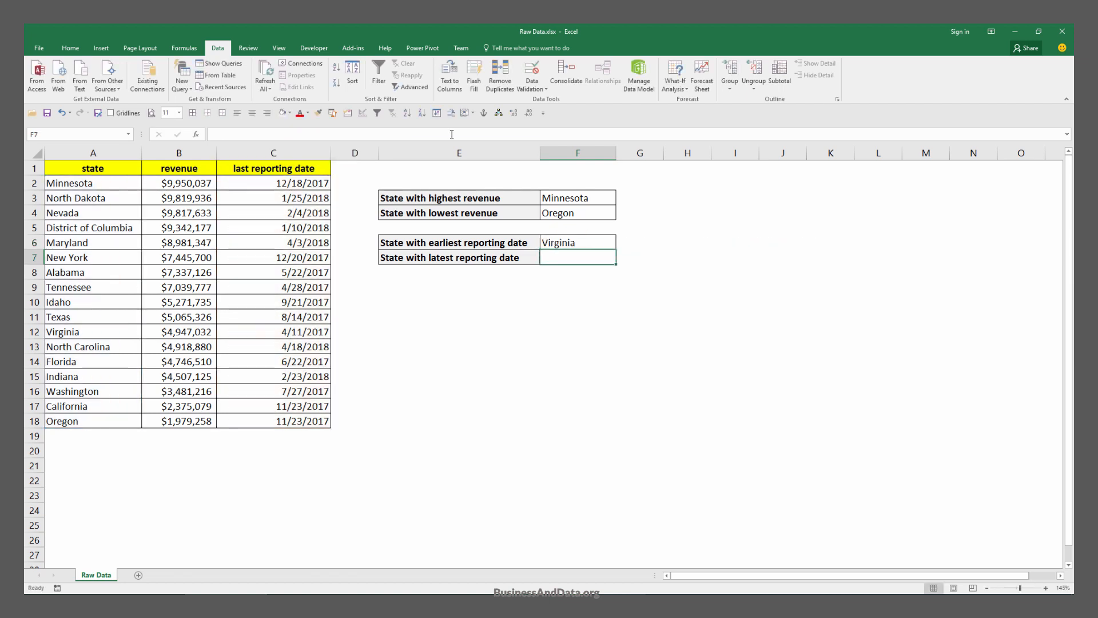
left_click(577, 242)
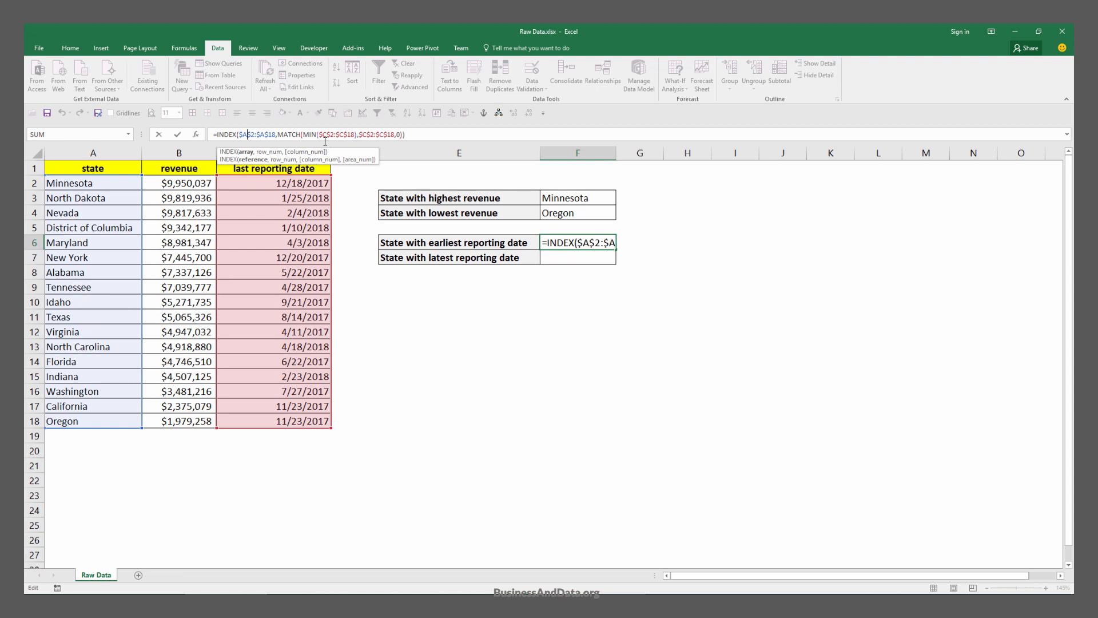
key("Enter")
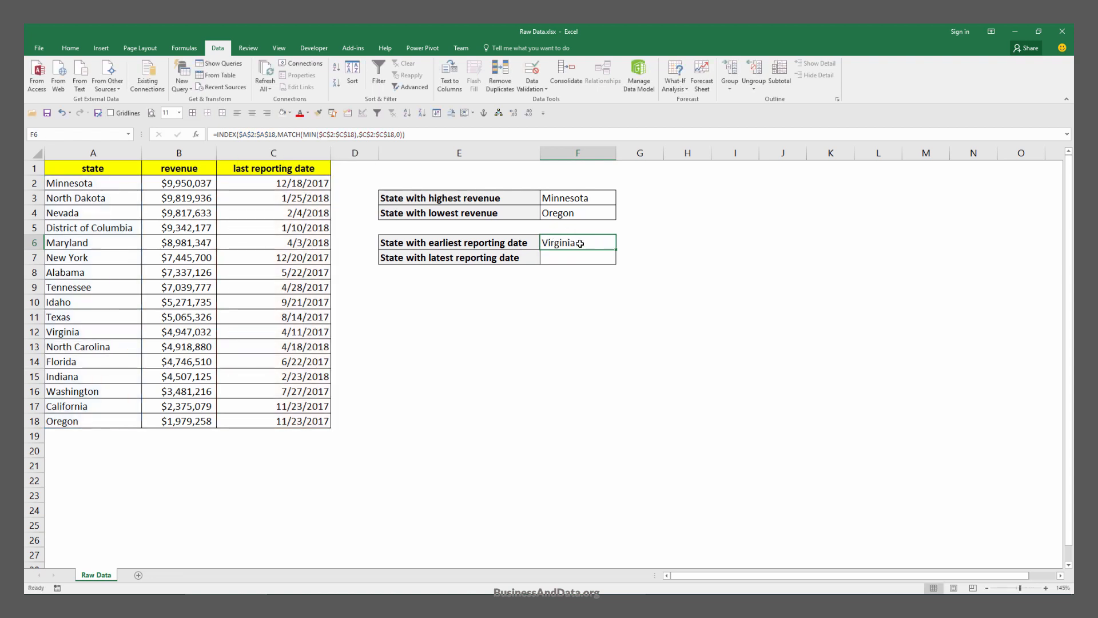
mouse_move(581, 245)
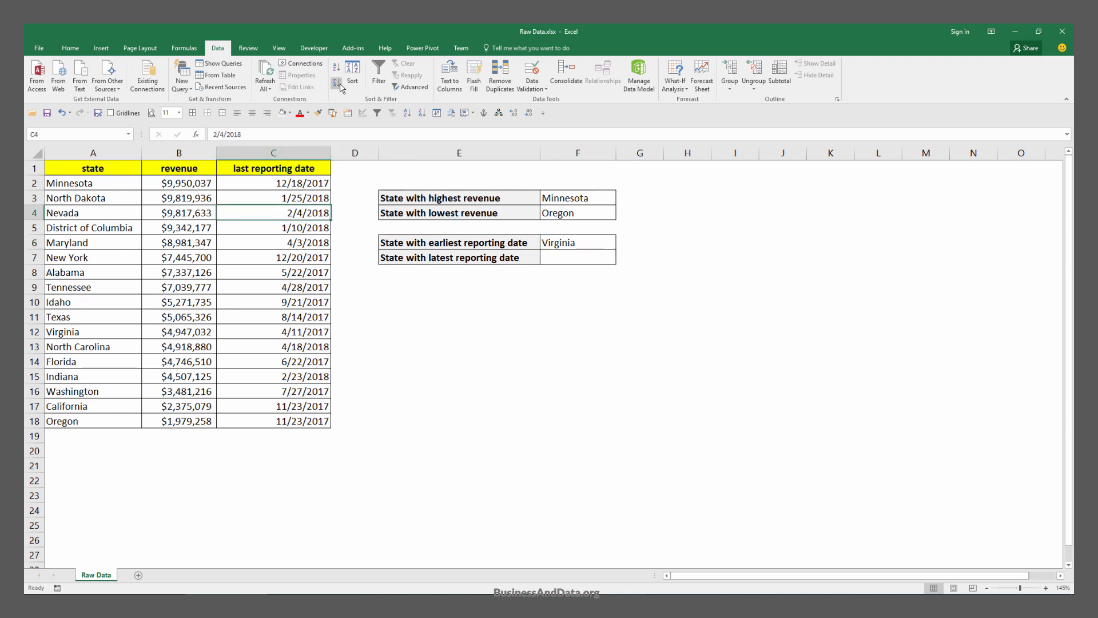
Sort the table by reporting date newest first and copy the F6 formula into F7.
left_click(335, 81)
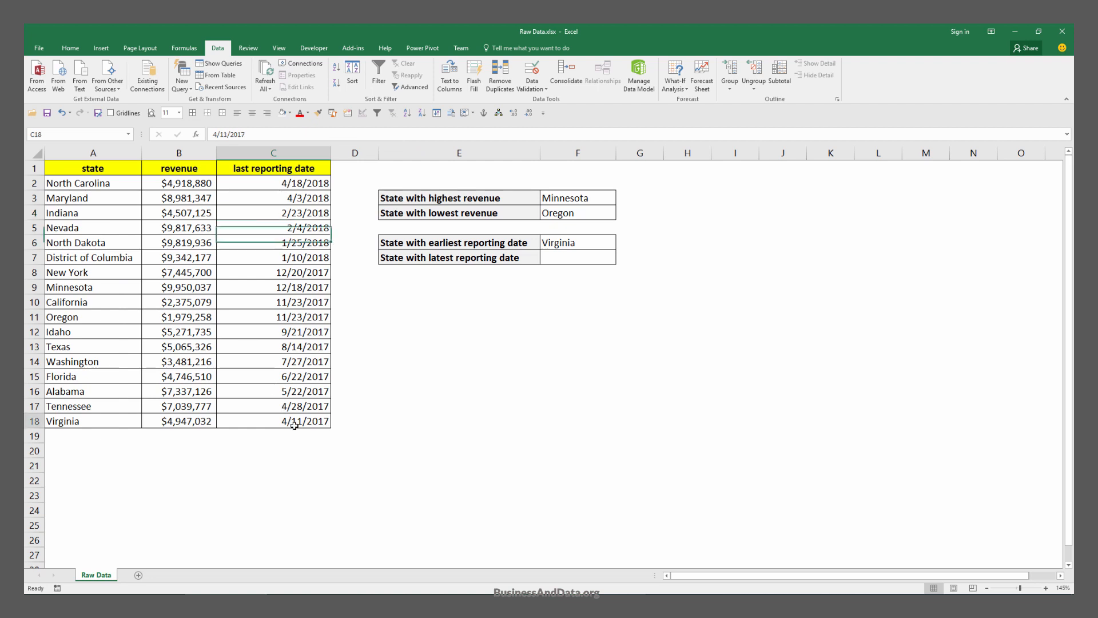
left_click(576, 243)
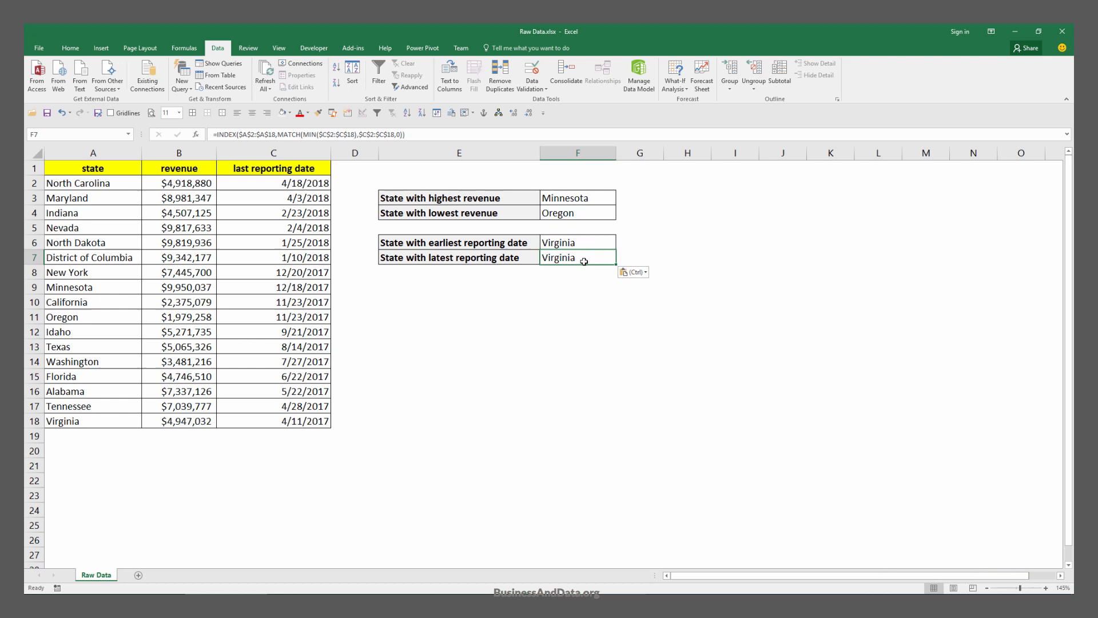
Replace MIN with MAX in F7 so it shows North Carolina, latest reporting date.
double_click(576, 257)
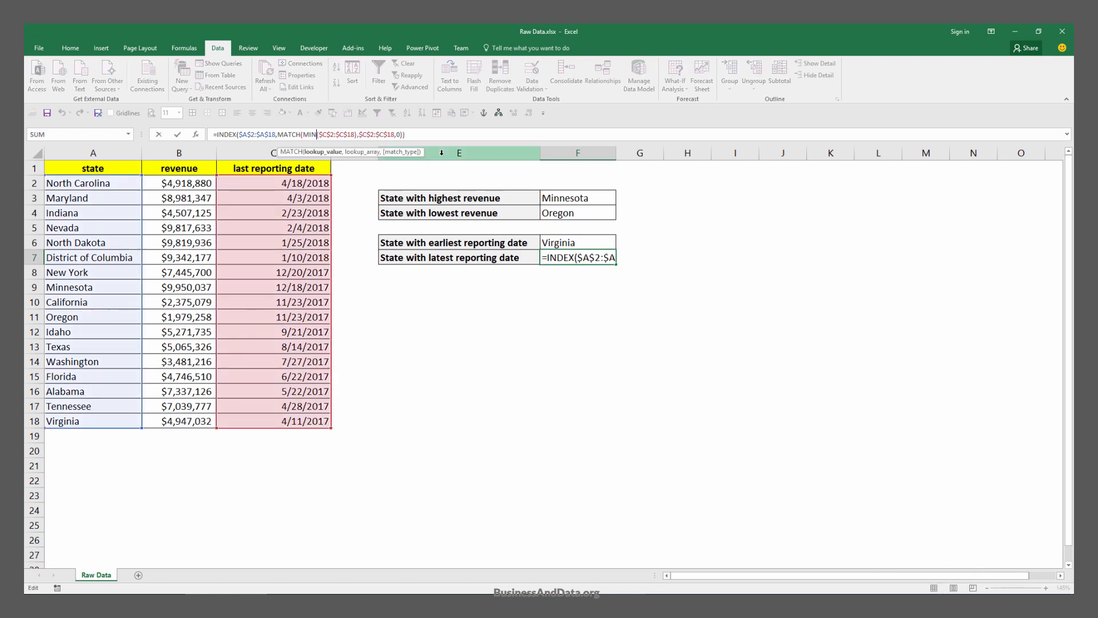
type("Max")
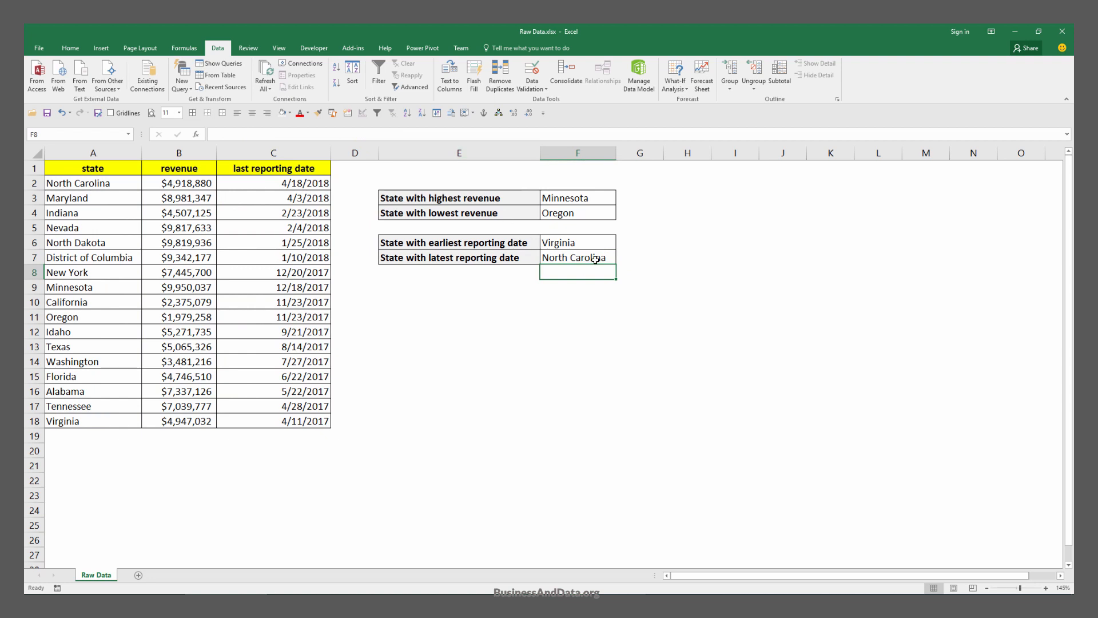
left_click(576, 258)
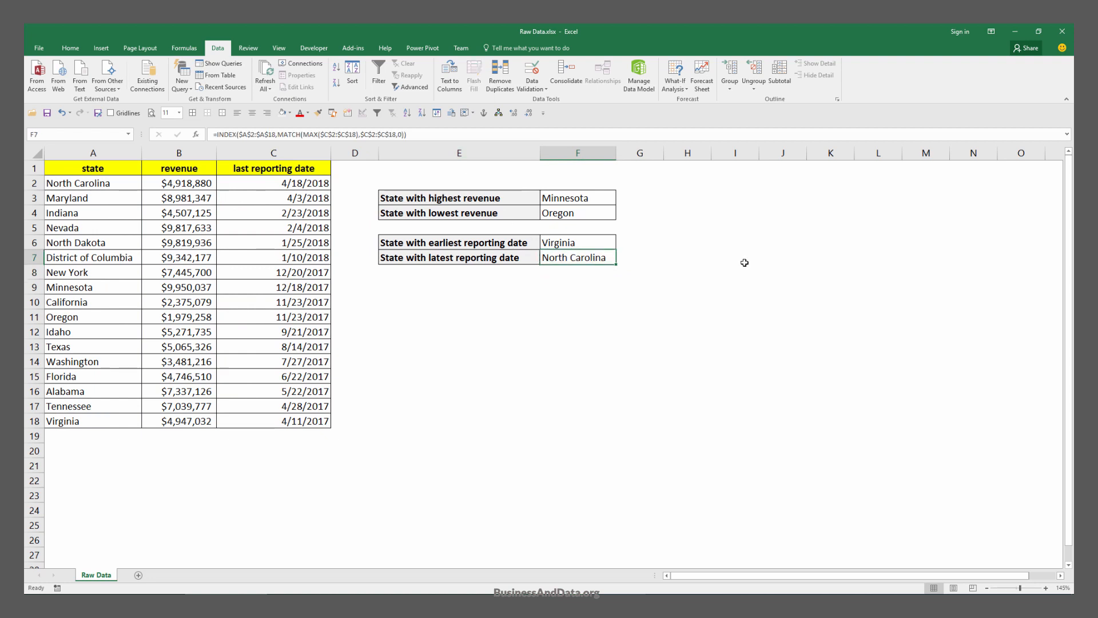